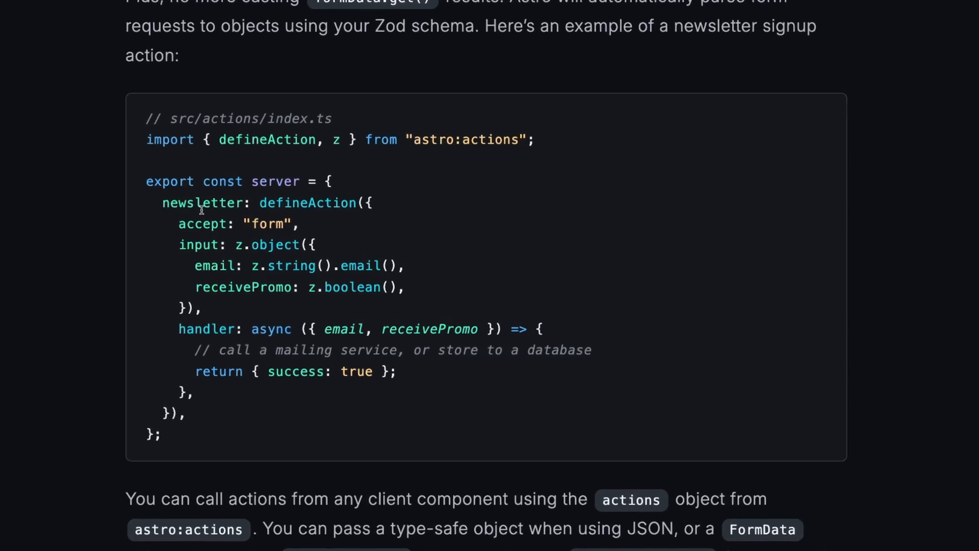
Step: Read down the Astro post past the experimental config block and newsletter action example
{"action": "scroll", "scroll_direction": "down", "scroll_amount": 3}
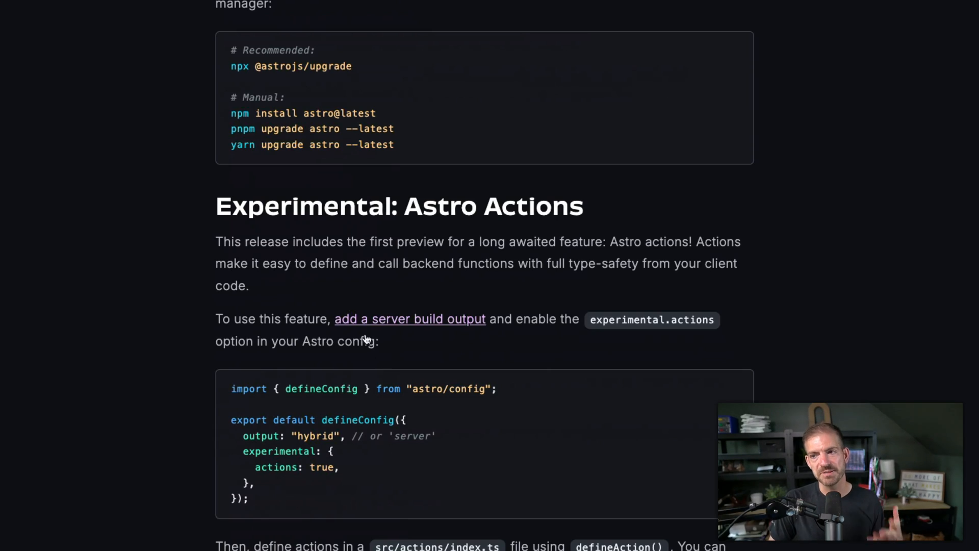
{"action": "scroll", "scroll_direction": "down", "scroll_amount": 3}
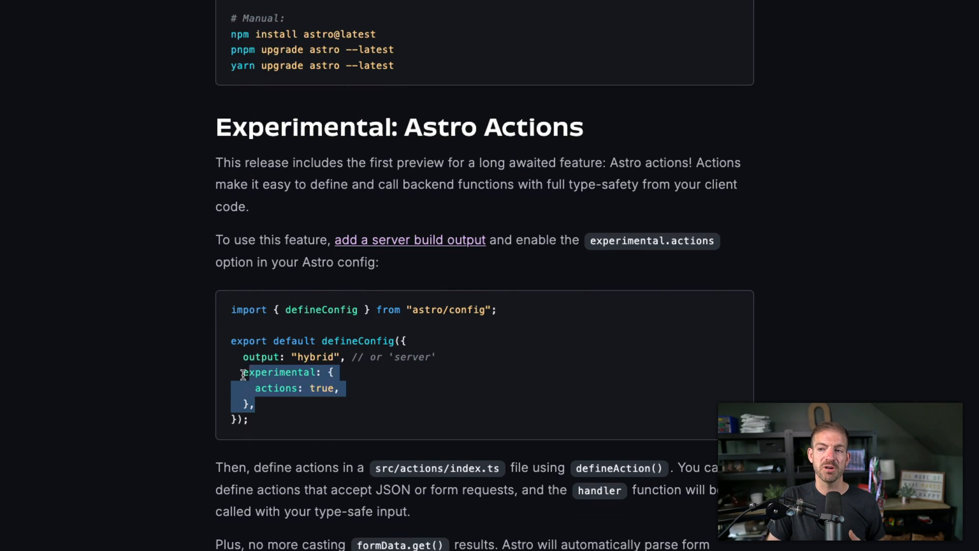
{"action": "left_click", "coordinate": [294, 387]}
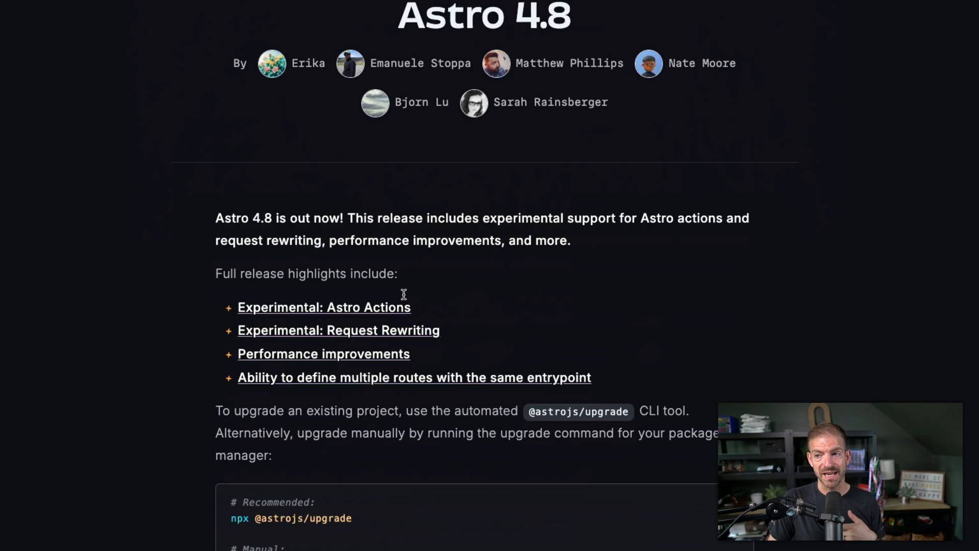
{"action": "scroll", "scroll_direction": "down", "scroll_amount": 3}
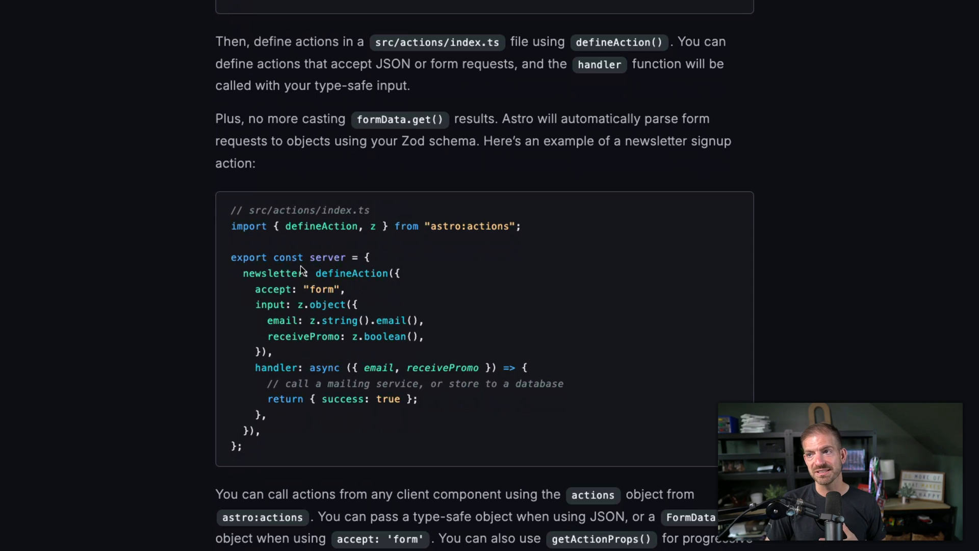
{"action": "mouse_move", "coordinate": [463, 63]}
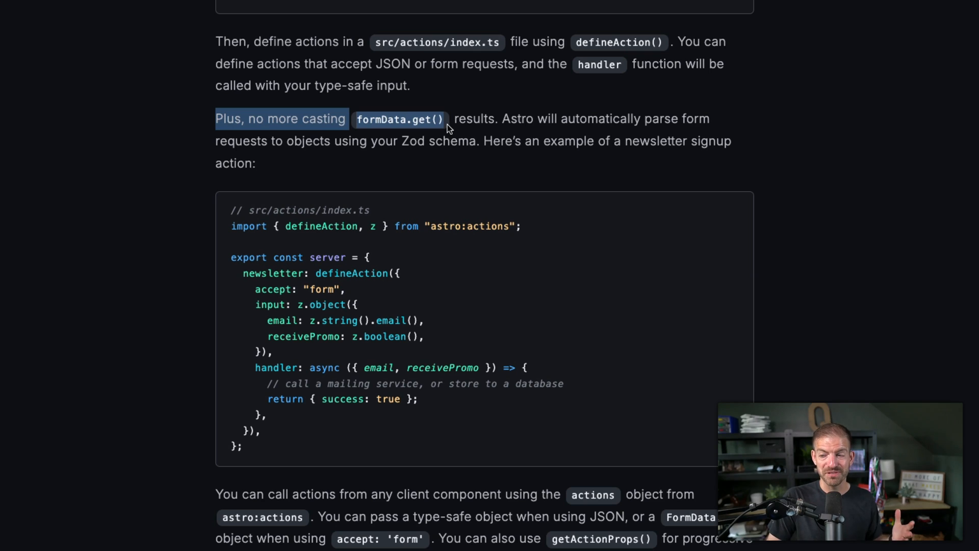
{"action": "scroll", "scroll_direction": "down", "scroll_amount": 3}
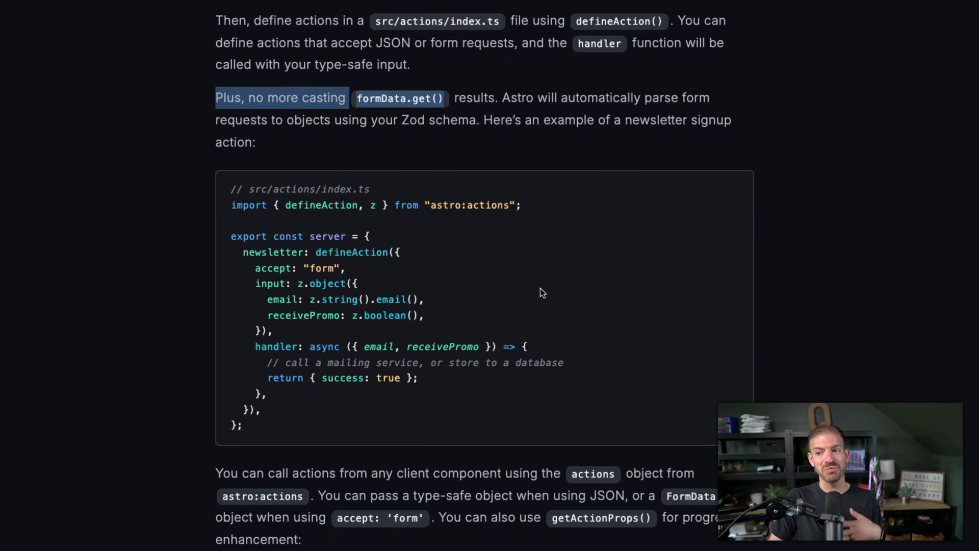
{"action": "scroll", "scroll_direction": "down", "scroll_amount": 3}
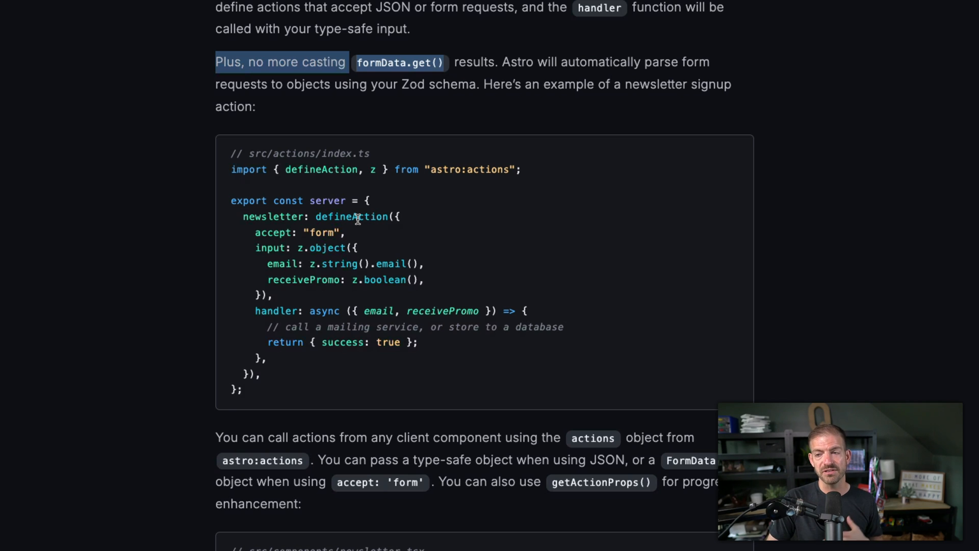
{"action": "mouse_move", "coordinate": [255, 232]}
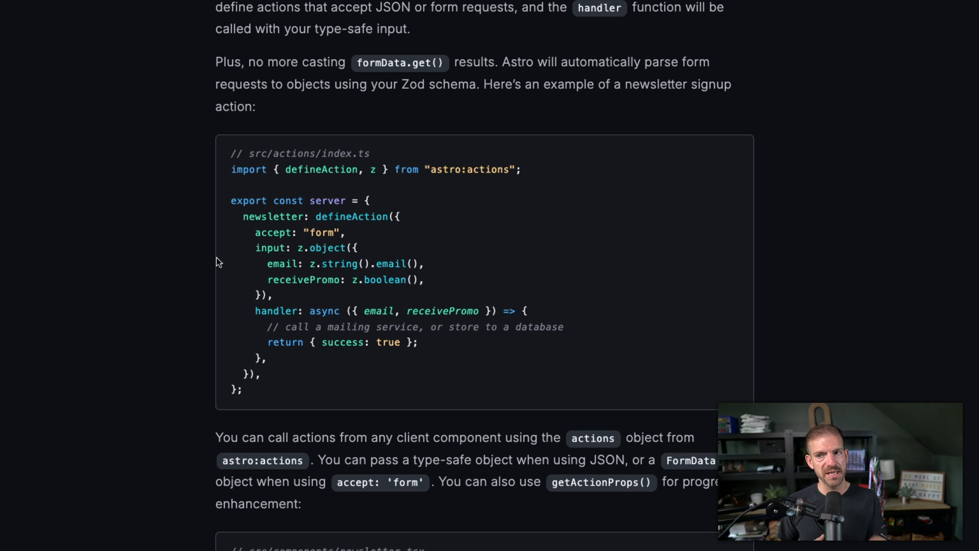
{"action": "mouse_move", "coordinate": [327, 225]}
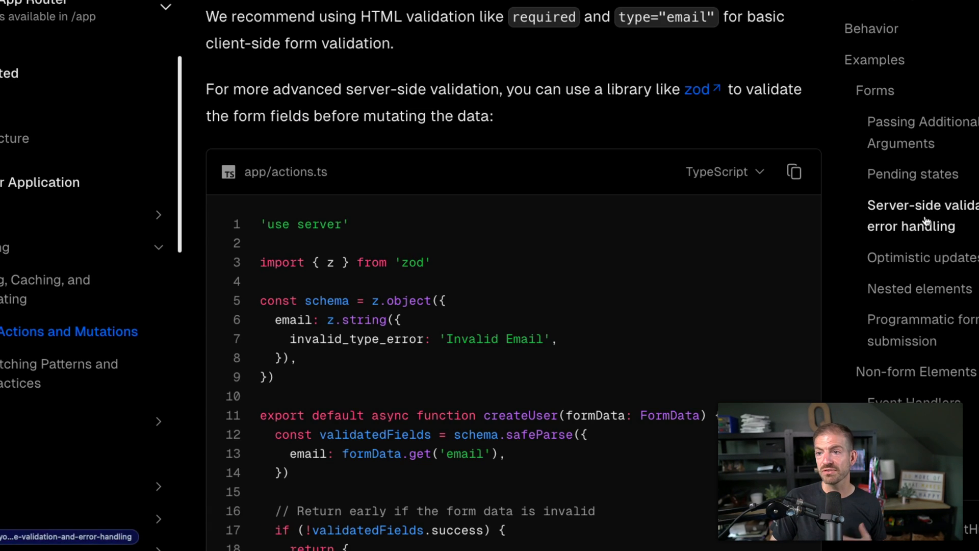
Step: Review the Next.js app/actions.ts example, highlighting its zod schema, then the Astro input schema
{"action": "scroll", "scroll_direction": "down", "scroll_amount": 3}
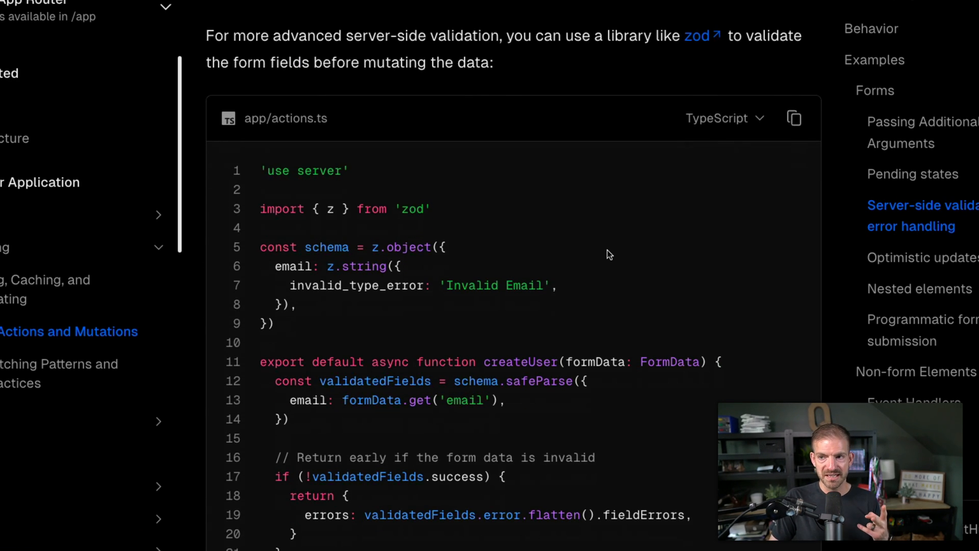
{"action": "scroll", "scroll_direction": "down", "scroll_amount": 3}
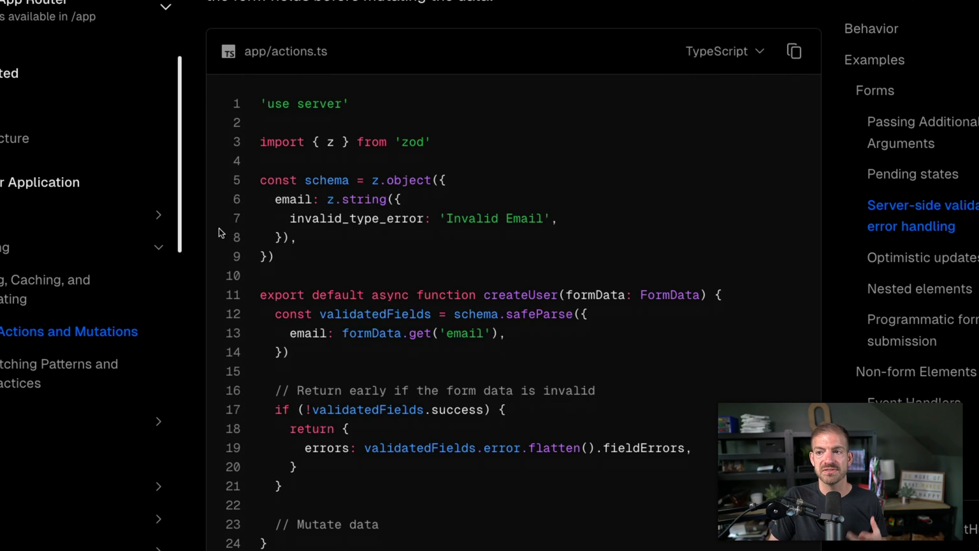
{"action": "mouse_move", "coordinate": [271, 202]}
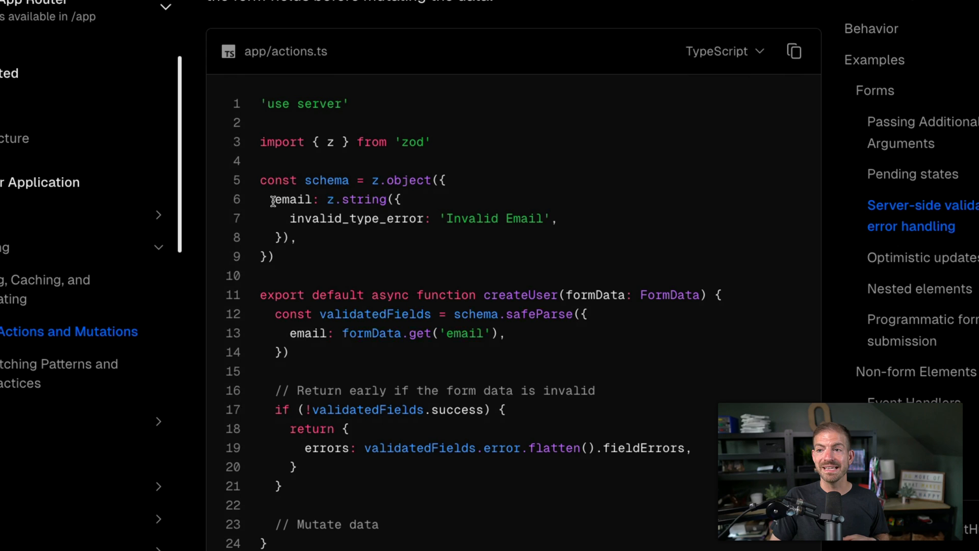
{"action": "left_click_drag", "start_coordinate": [260, 180], "coordinate": [274, 256]}
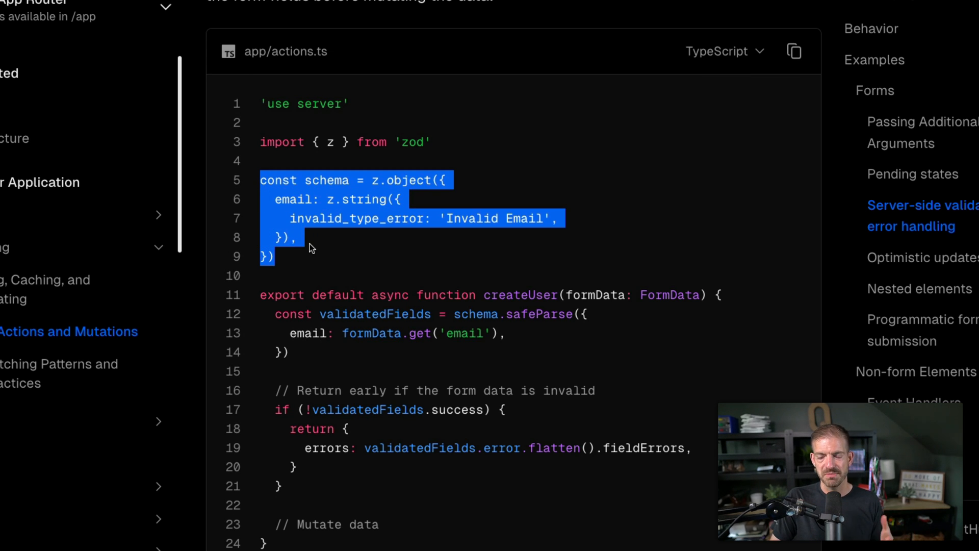
{"action": "mouse_move", "coordinate": [354, 374]}
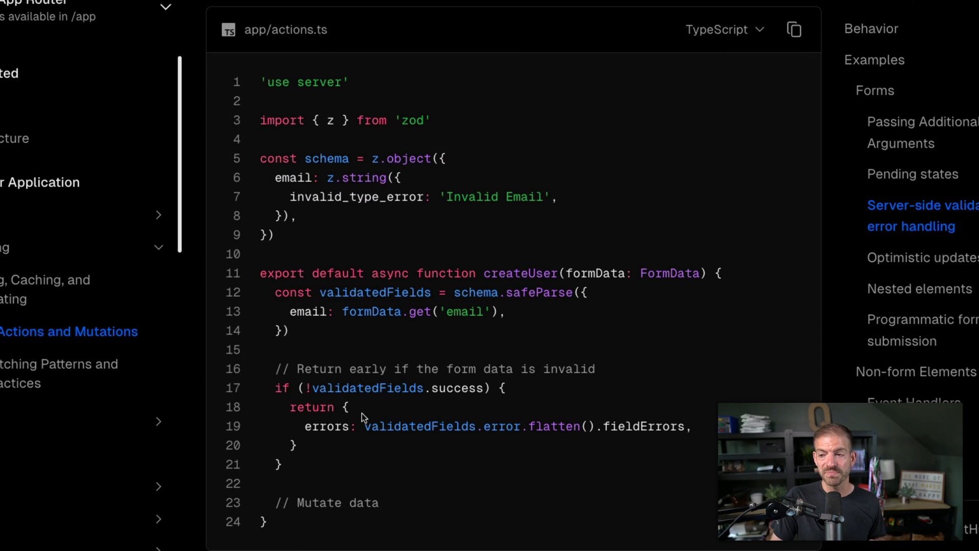
{"action": "left_click_drag", "start_coordinate": [272, 369], "coordinate": [282, 465]}
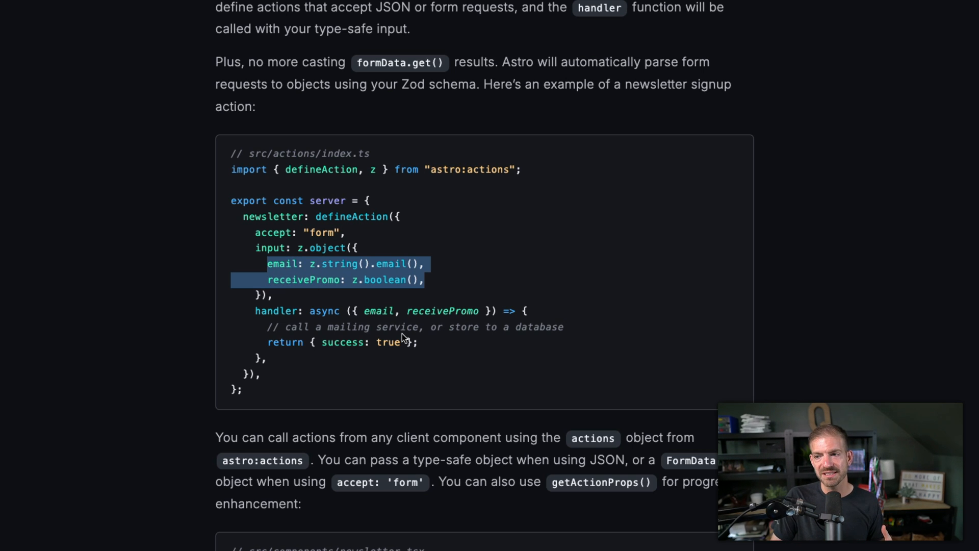
Step: Read down to the newsletter.tsx client-component example, then bring up NewsletterReact.tsx in the editor
{"action": "left_click", "coordinate": [283, 324]}
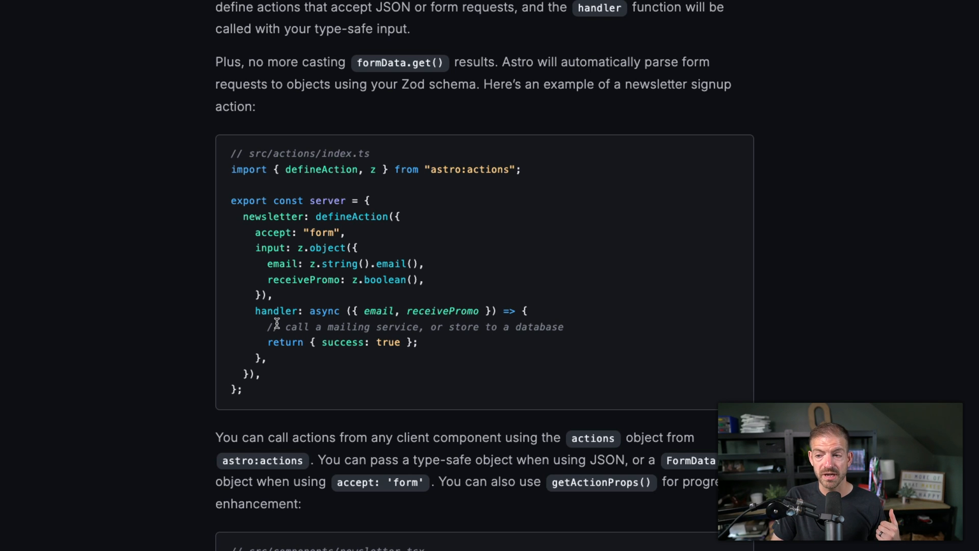
{"action": "scroll", "scroll_direction": "down", "scroll_amount": 3}
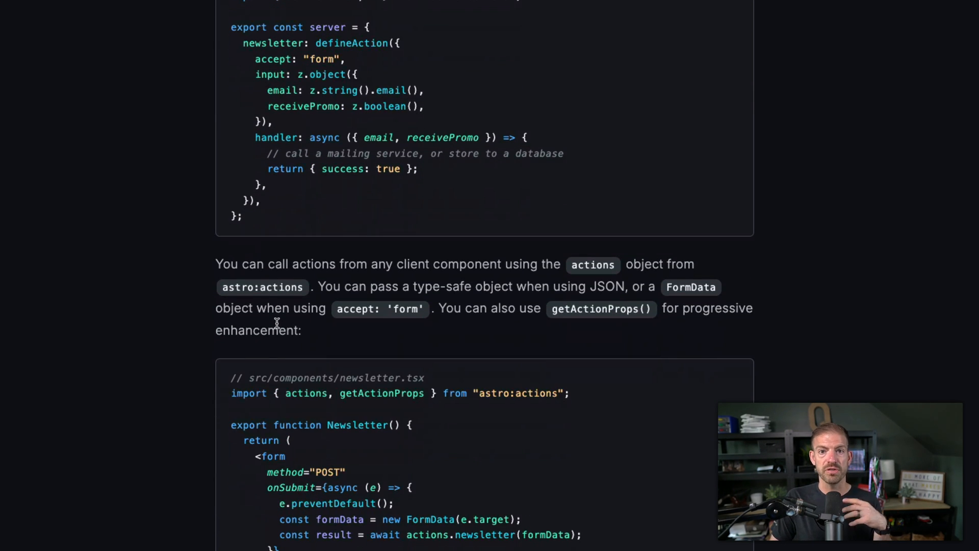
{"action": "scroll", "scroll_direction": "down", "scroll_amount": 3}
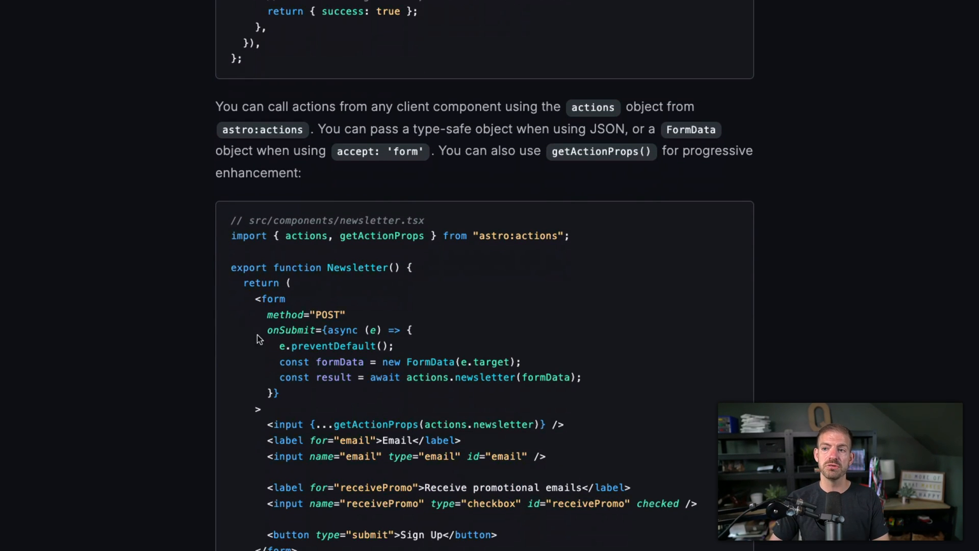
{"action": "scroll", "scroll_direction": "down", "scroll_amount": 3}
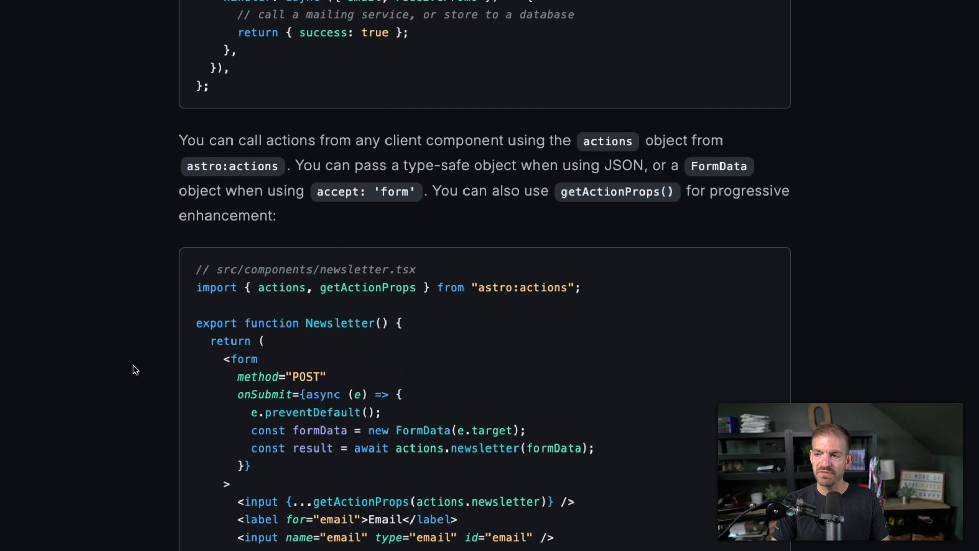
{"action": "scroll", "scroll_direction": "down", "scroll_amount": 3}
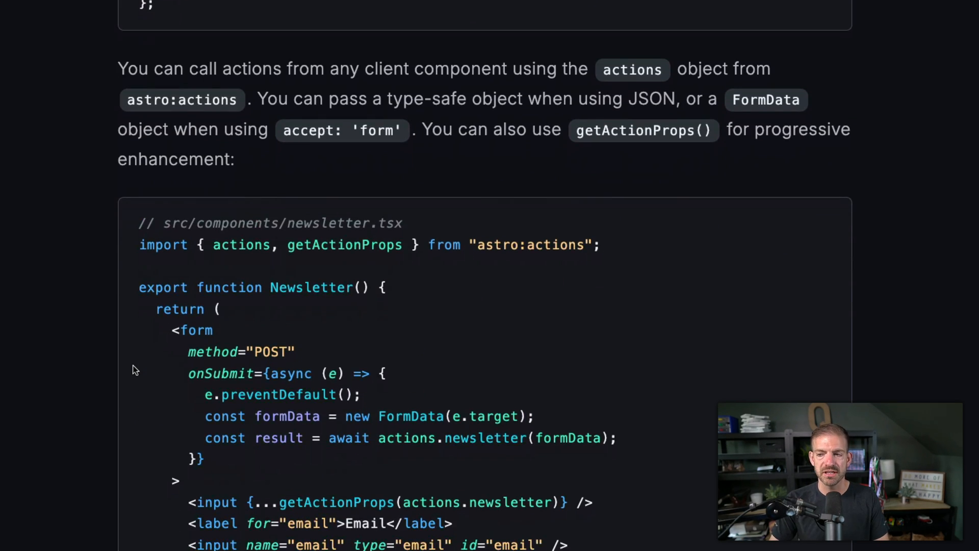
{"action": "scroll", "scroll_direction": "down", "scroll_amount": 3}
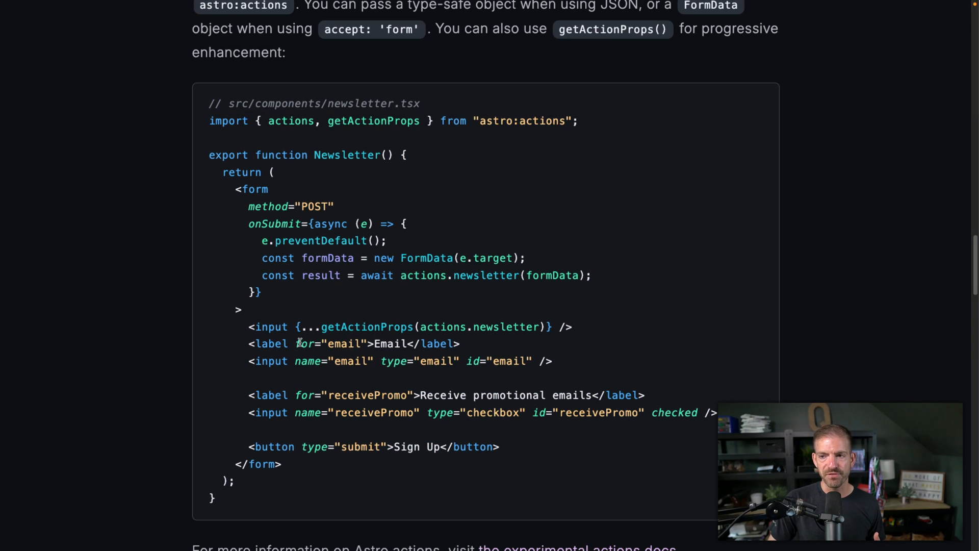
{"action": "double_click", "coordinate": [305, 344]}
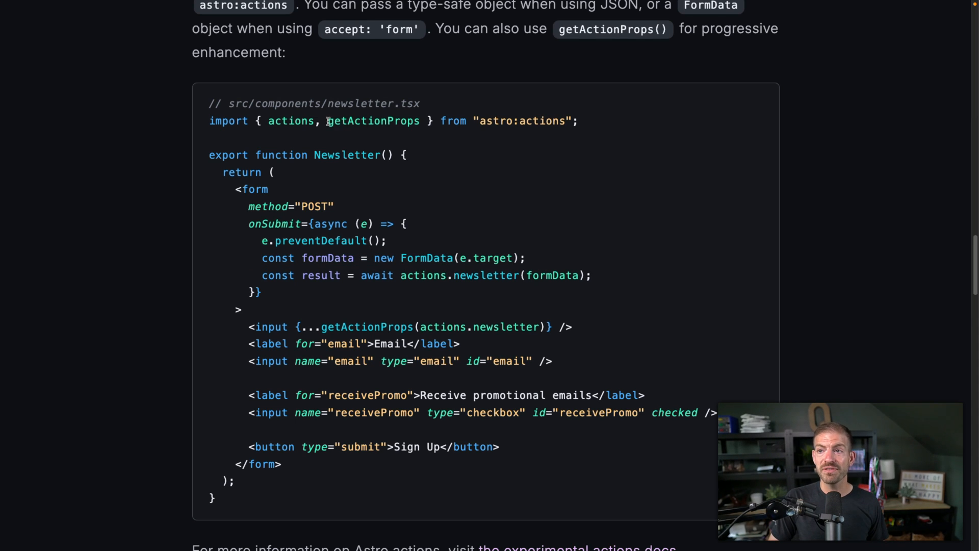
{"action": "double_click", "coordinate": [291, 120]}
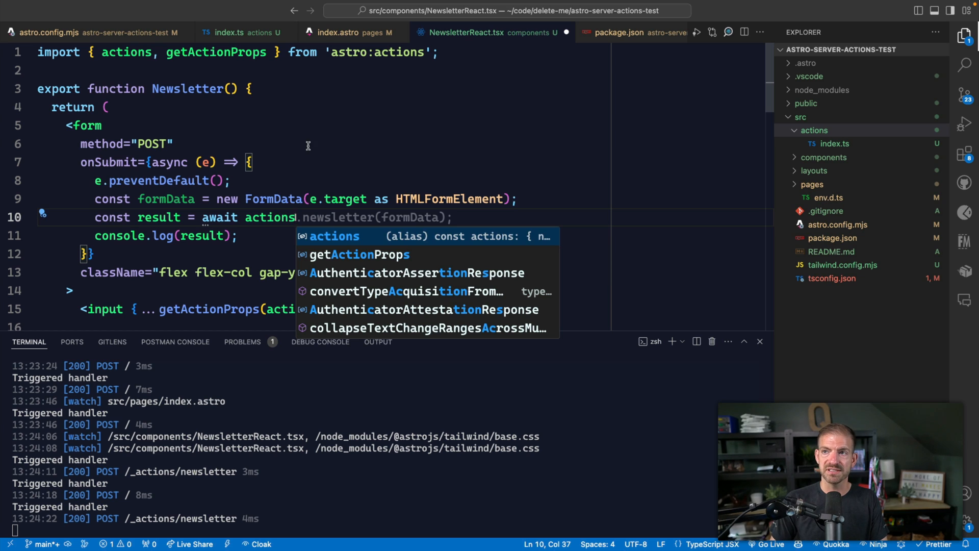
{"action": "mouse_move", "coordinate": [379, 53]}
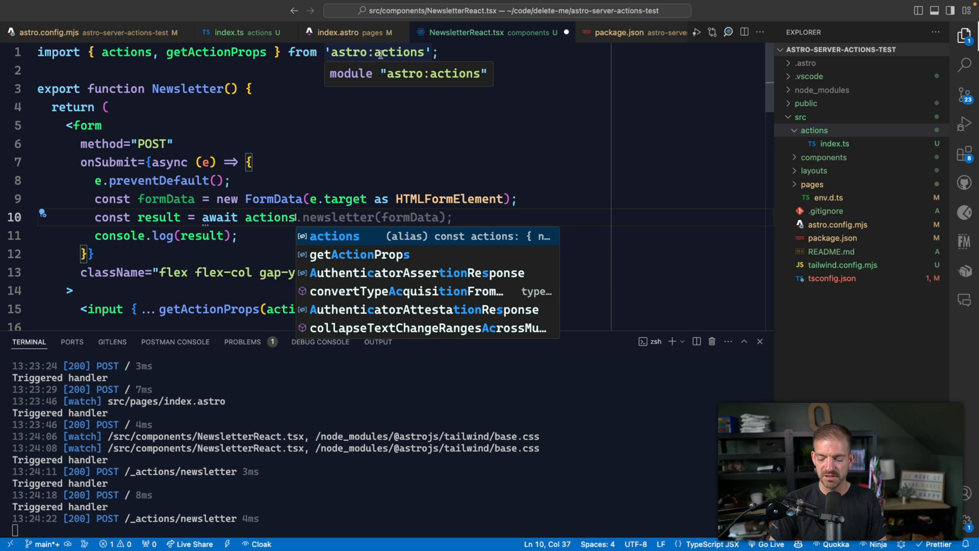
Step: Complete line 10 as const result = await actions.newsletter(formData); using the renamed action
{"action": "type", "text": "."}
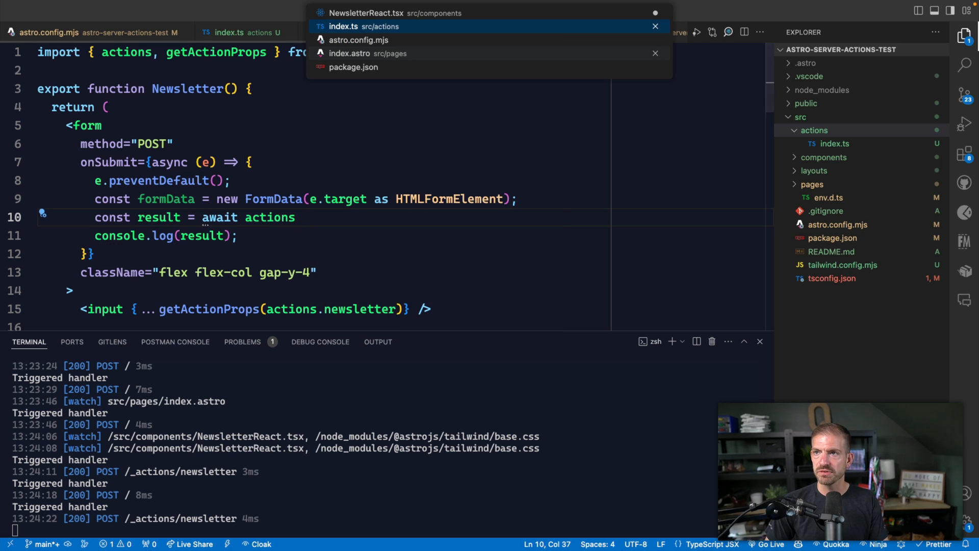
{"action": "left_click", "coordinate": [343, 26]}
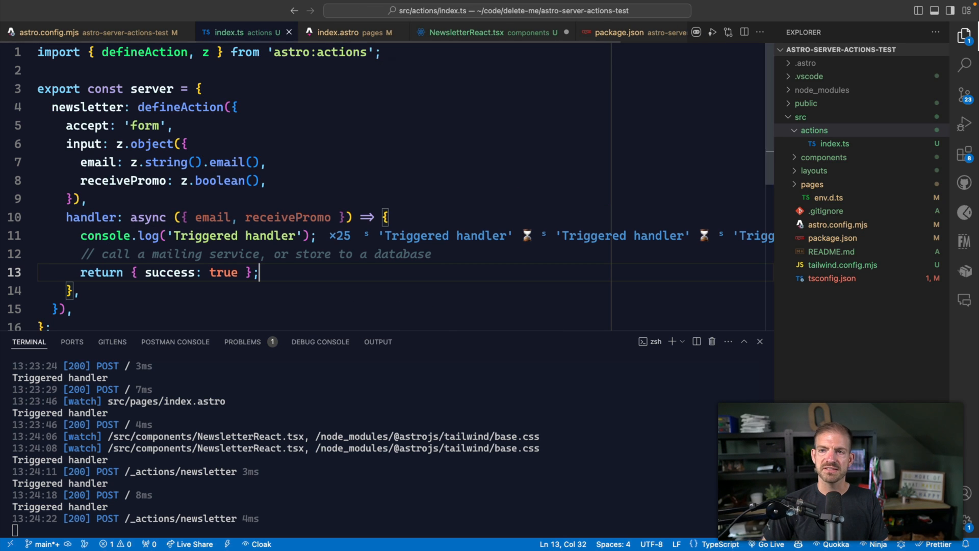
{"action": "double_click", "coordinate": [89, 107]}
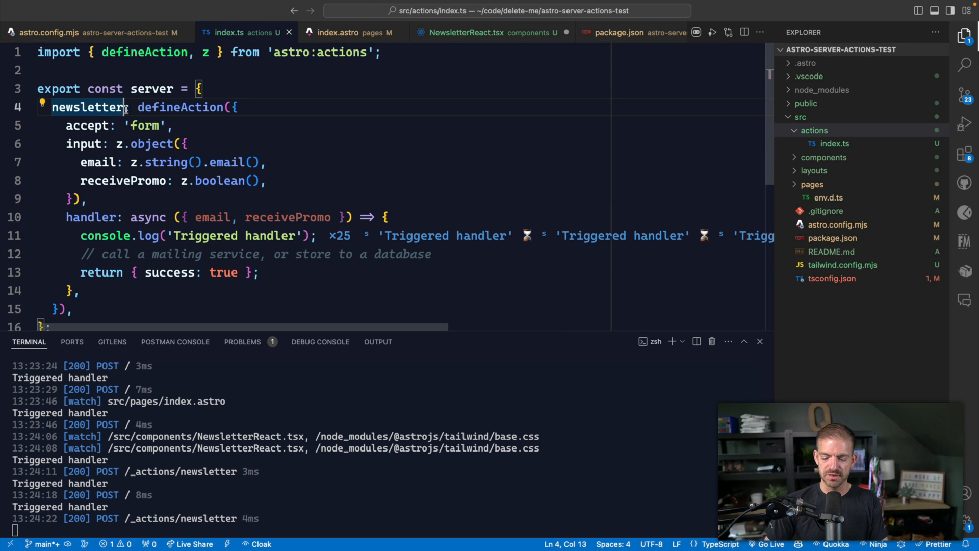
{"action": "left_click", "coordinate": [465, 31]}
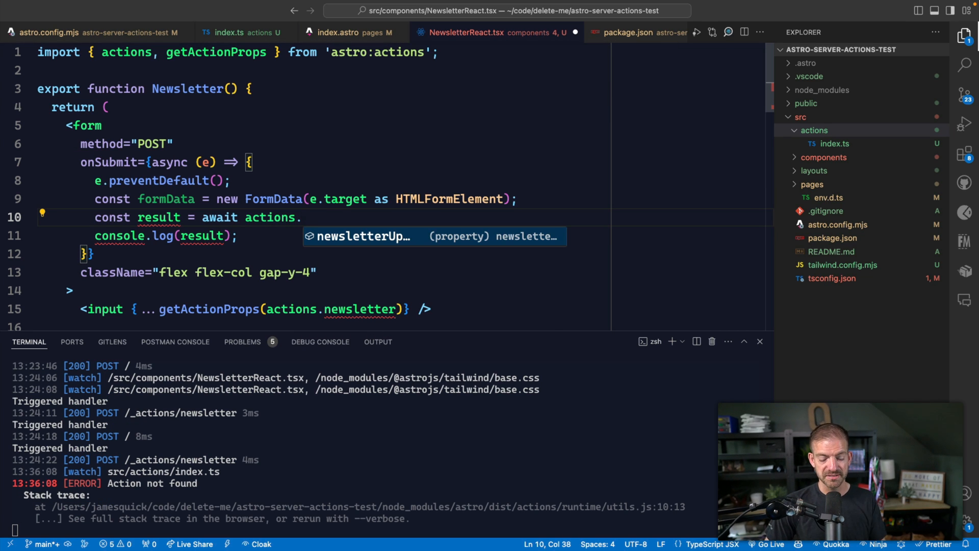
{"action": "type", "text": ".newsletter(formData);"}
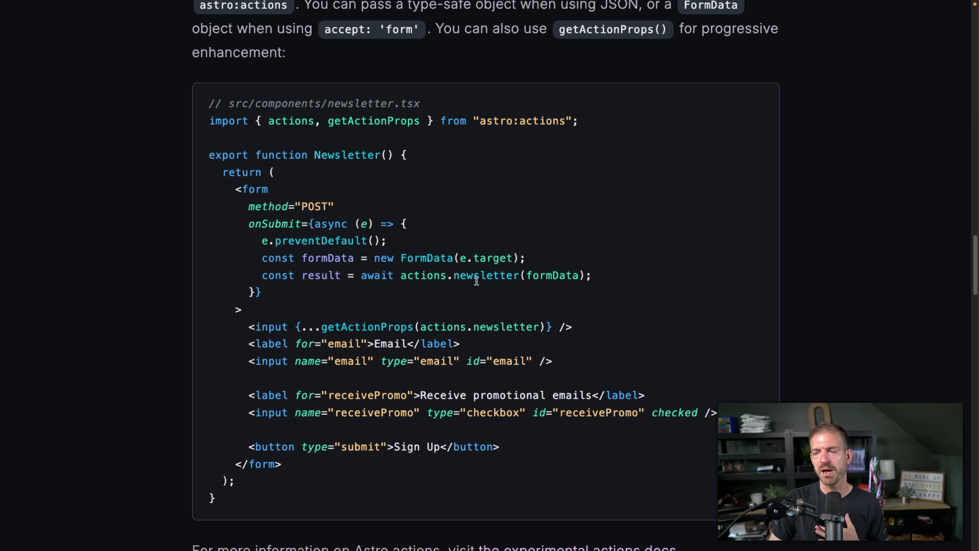
{"action": "left_click_drag", "start_coordinate": [461, 29], "coordinate": [286, 52]}
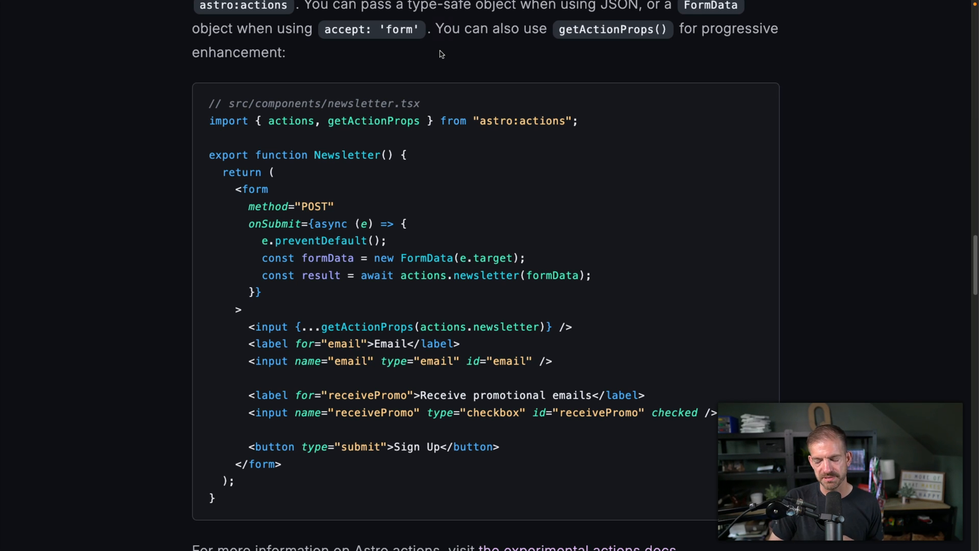
{"action": "mouse_move", "coordinate": [185, 294]}
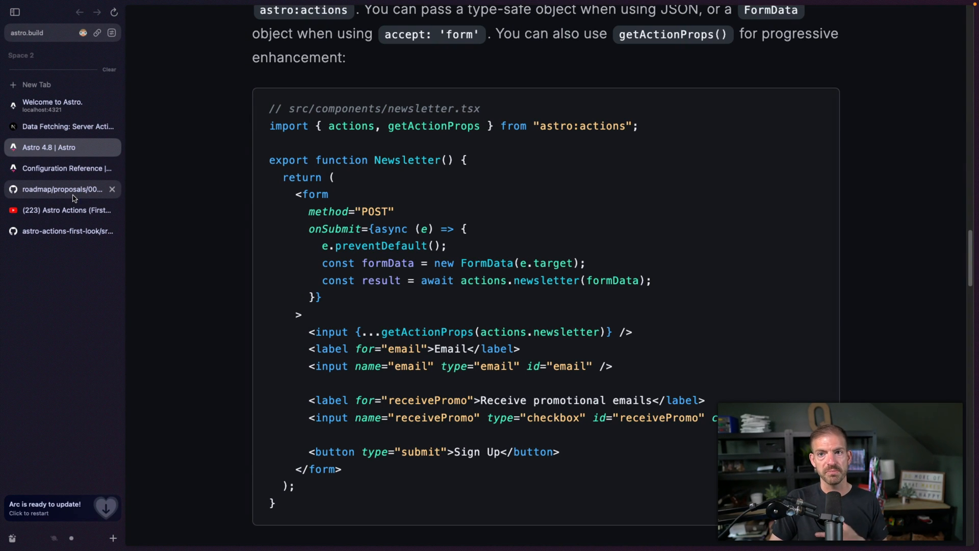
Step: Find getActionProps in the actions proposal and read its progressive-enhancement fallback section
{"action": "left_click", "coordinate": [62, 188]}
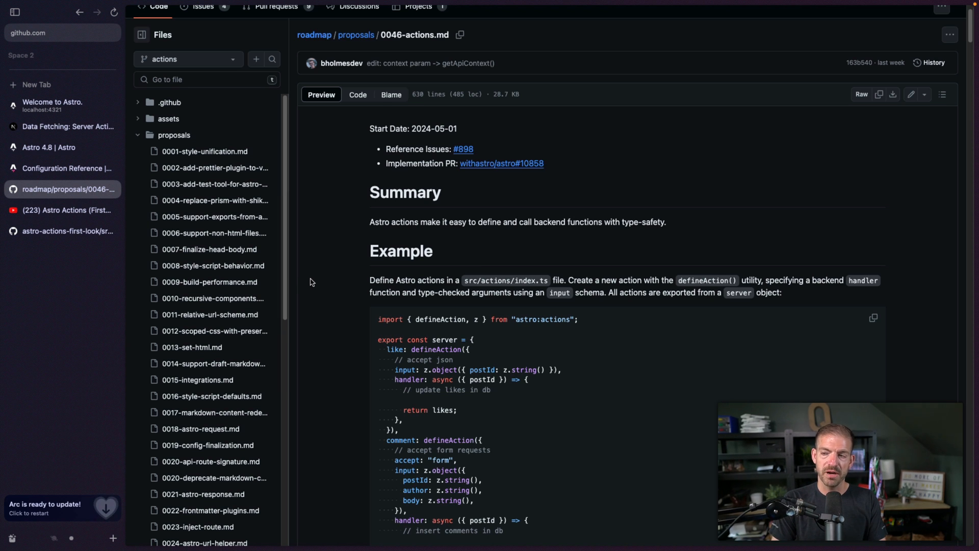
{"action": "type", "text": "getActionProps"}
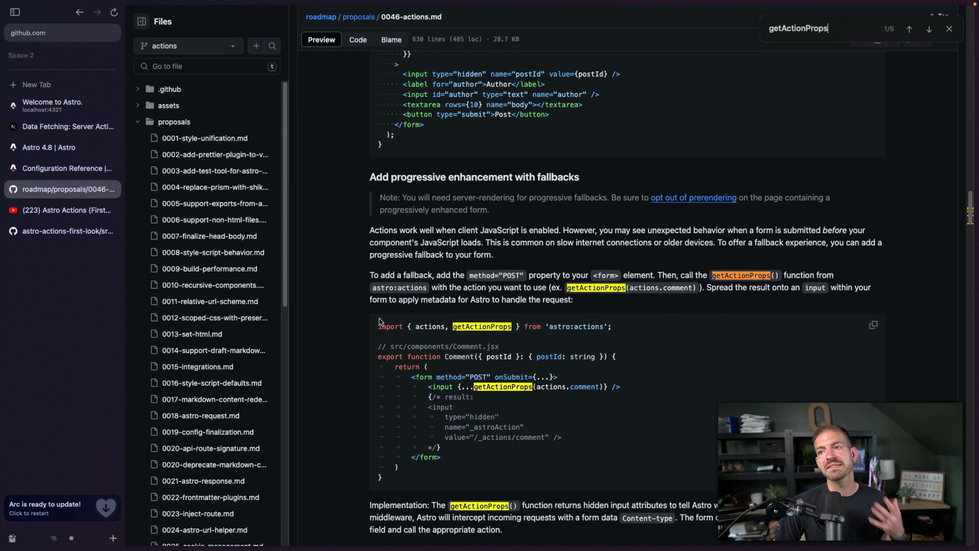
{"action": "mouse_move", "coordinate": [427, 386]}
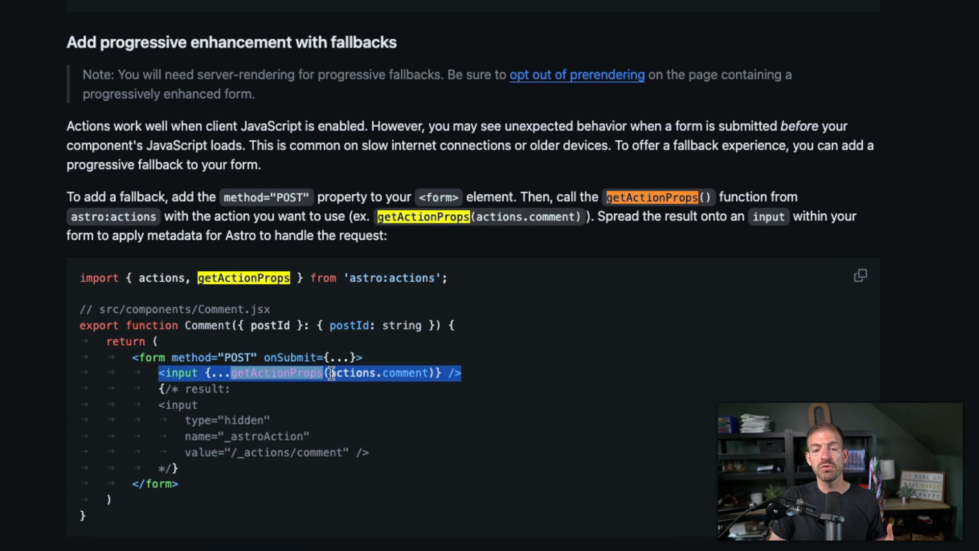
{"action": "mouse_move", "coordinate": [356, 380]}
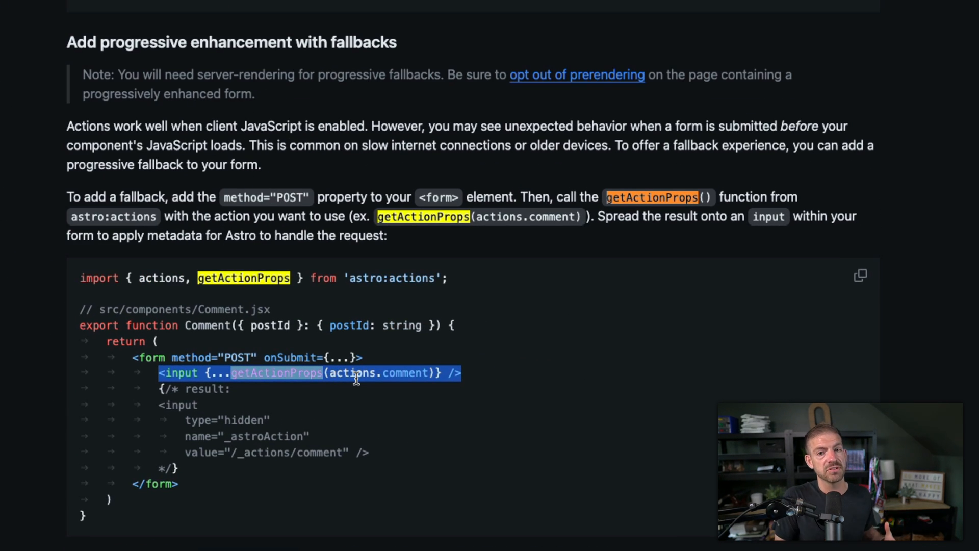
{"action": "scroll", "scroll_direction": "down", "scroll_amount": 3}
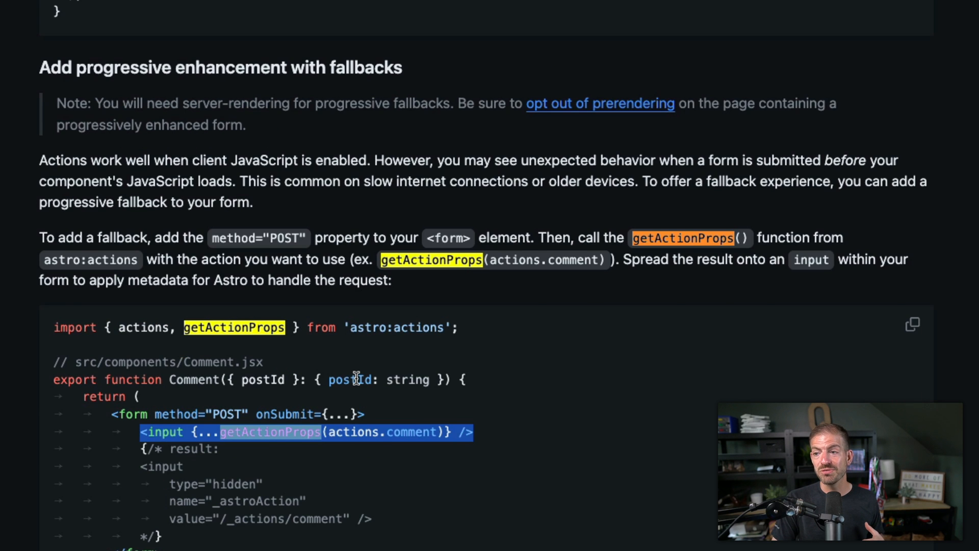
{"action": "scroll", "scroll_direction": "down", "scroll_amount": 3}
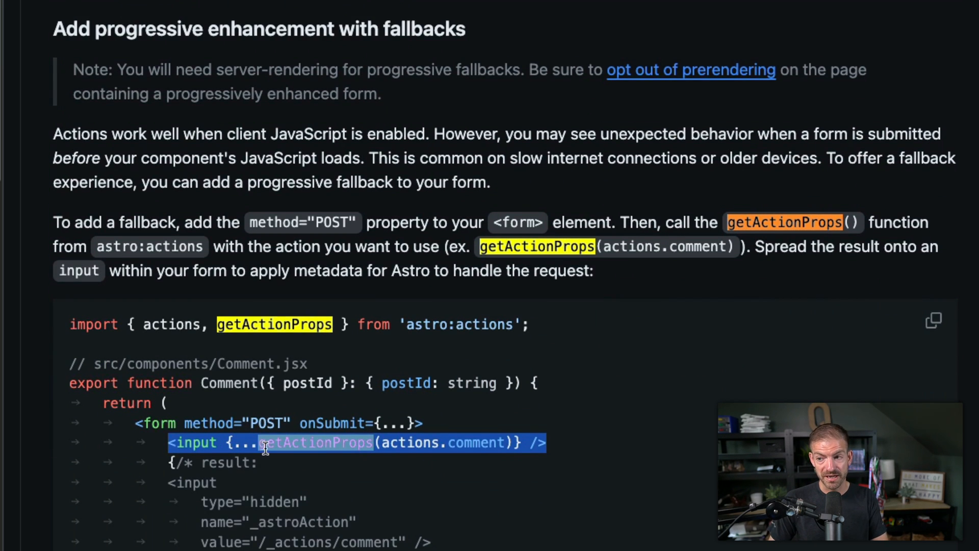
{"action": "scroll", "scroll_direction": "down", "scroll_amount": 3}
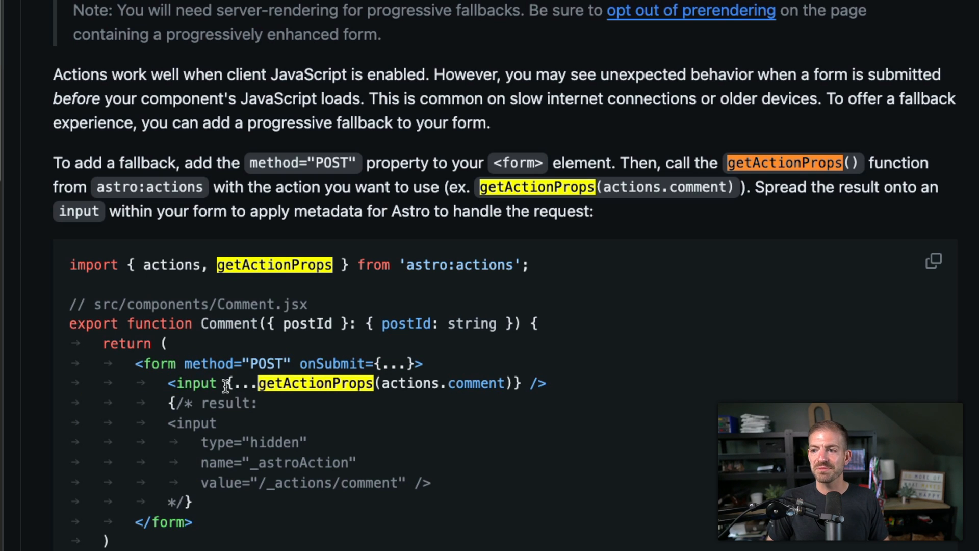
{"action": "left_click_drag", "start_coordinate": [227, 382], "coordinate": [521, 383]}
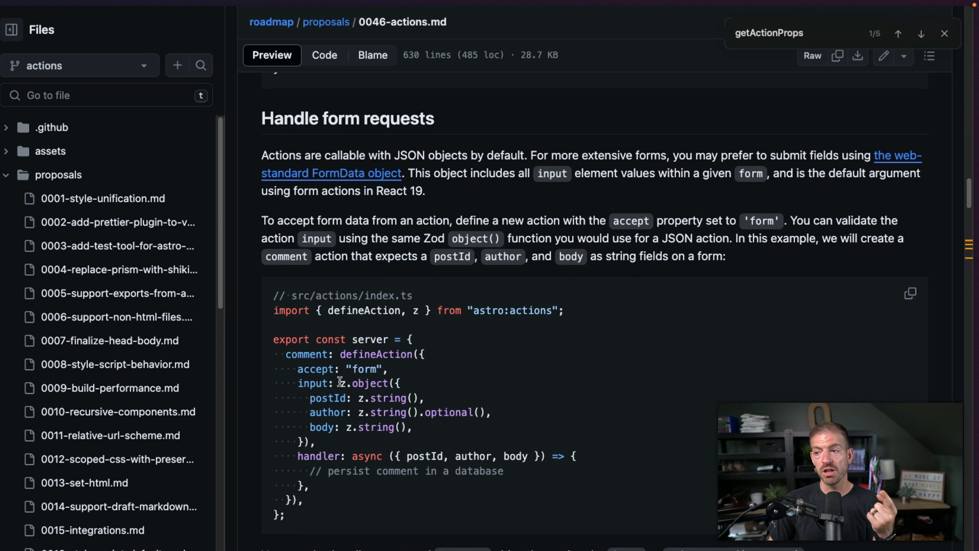
{"action": "scroll", "scroll_direction": "down", "scroll_amount": 3}
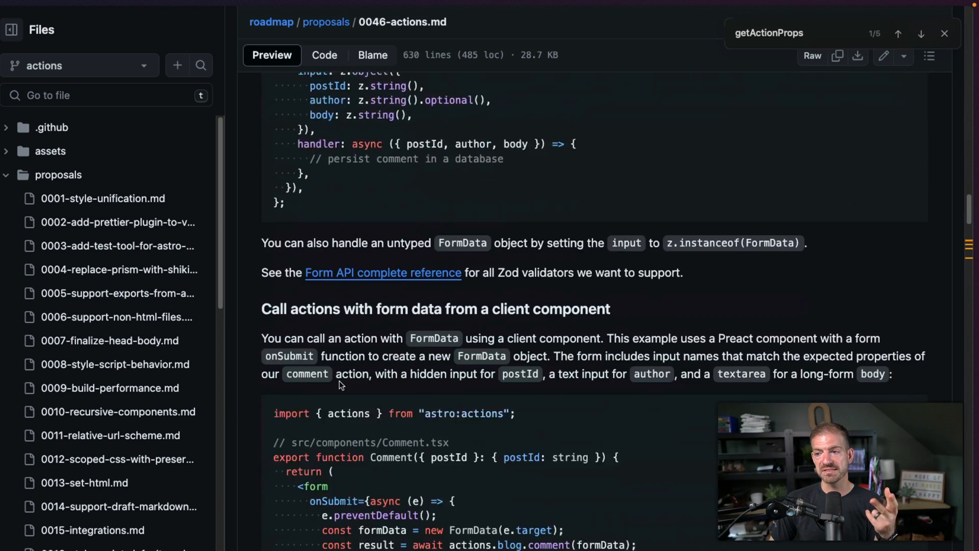
Step: Find 'validation' to reach Input validation errors and its Comment.tsx isInputError example
{"action": "type", "text": "validation"}
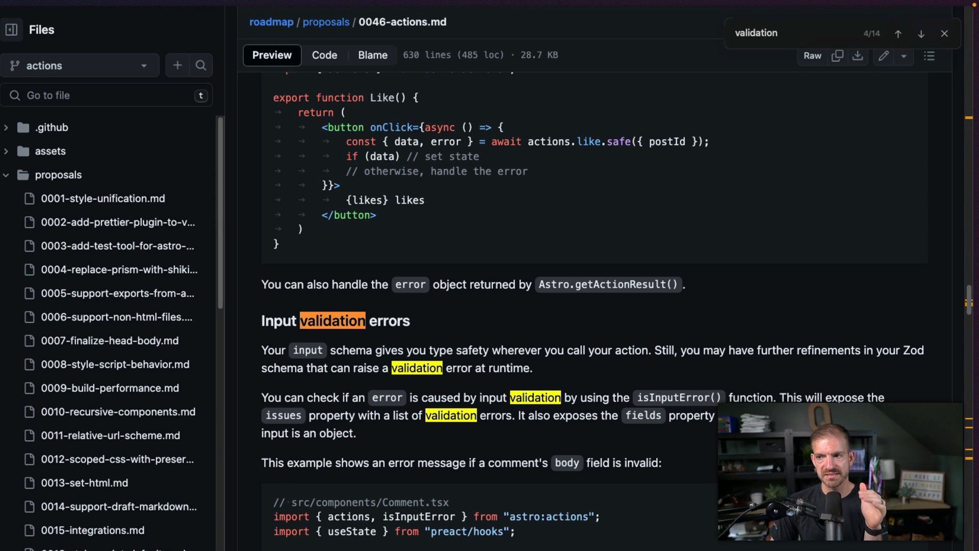
{"action": "scroll", "scroll_direction": "down", "scroll_amount": 3}
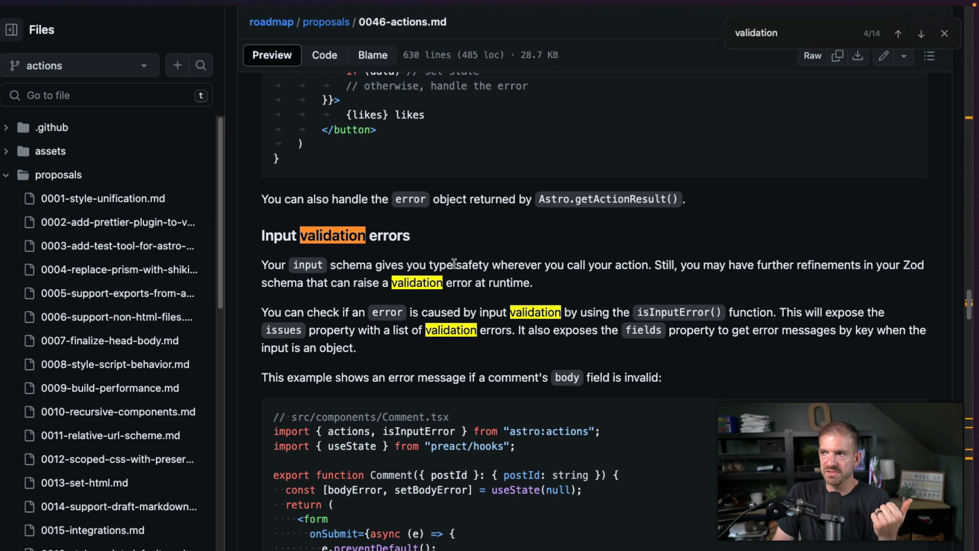
{"action": "mouse_move", "coordinate": [719, 267]}
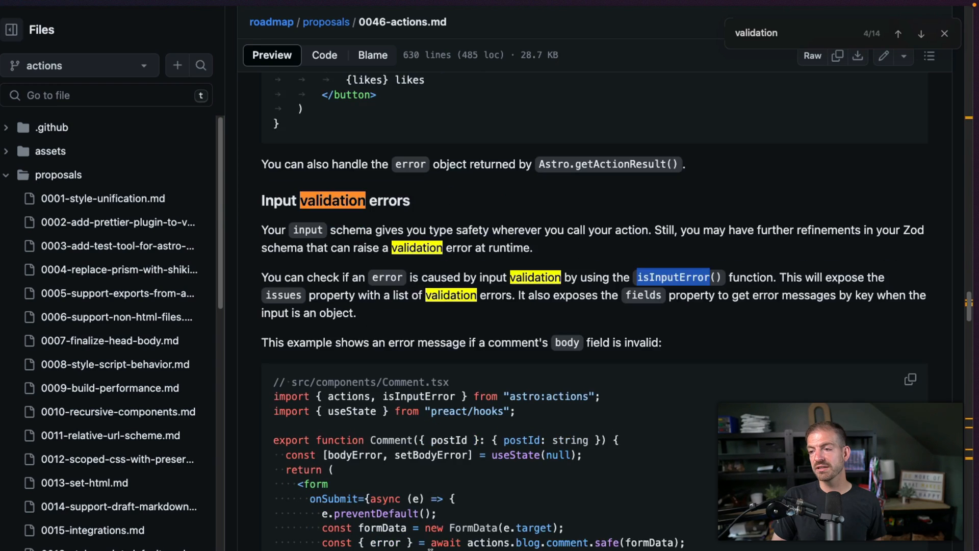
{"action": "scroll", "scroll_direction": "down", "scroll_amount": 3}
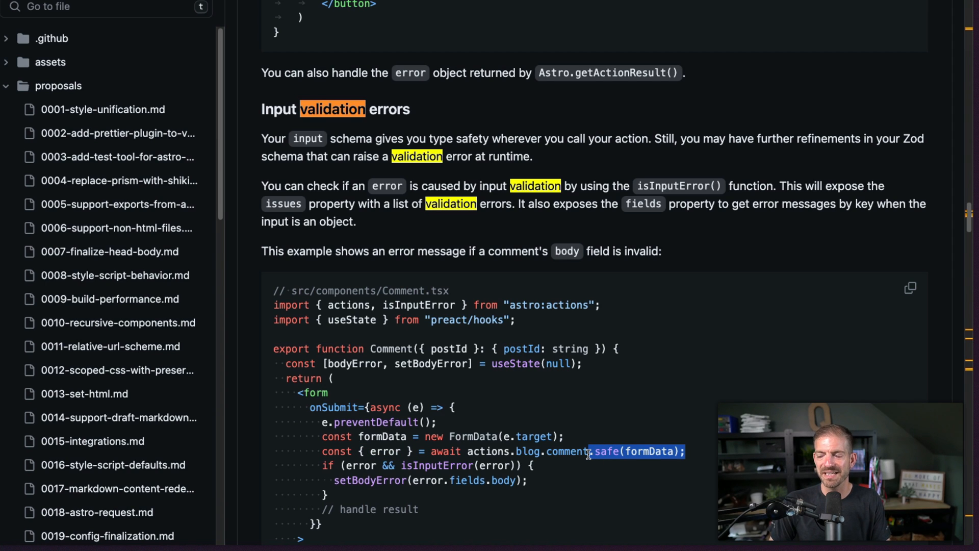
Step: Highlight the blog.comment action call in the comment form example
{"action": "double_click", "coordinate": [488, 451]}
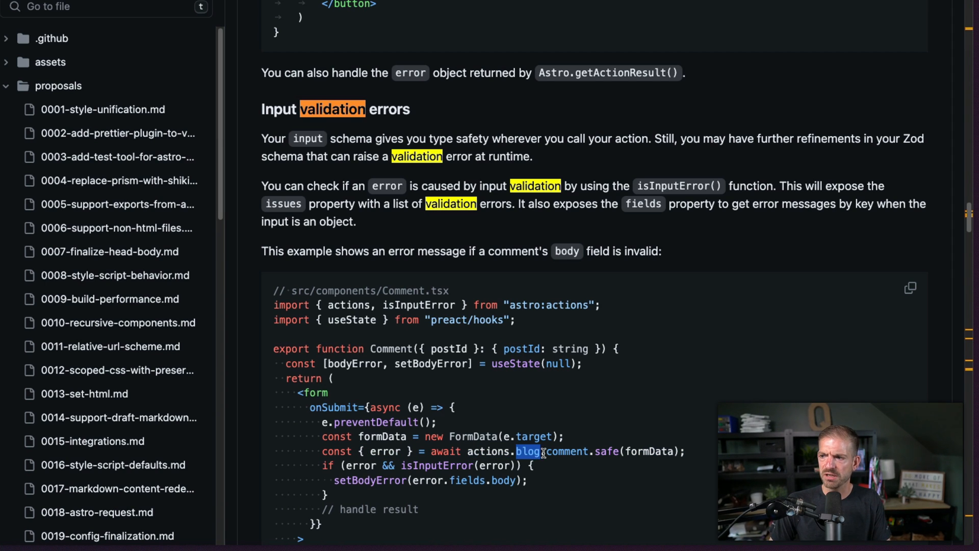
{"action": "double_click", "coordinate": [567, 451]}
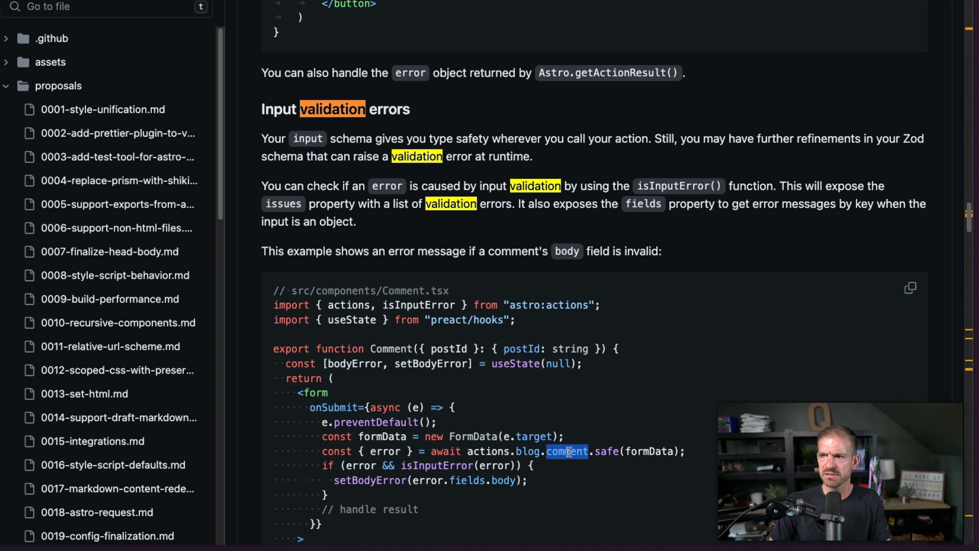
{"action": "scroll", "scroll_direction": "up", "scroll_amount": 3}
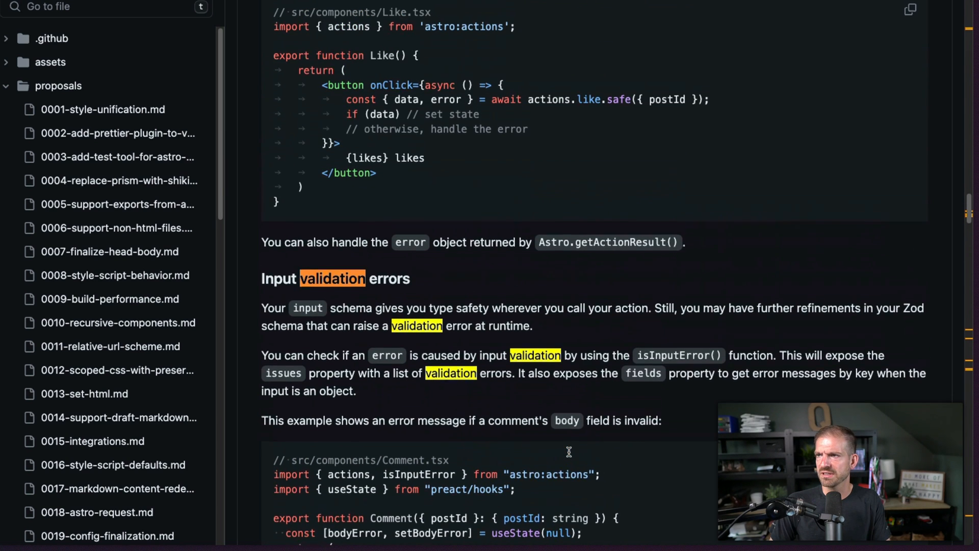
{"action": "scroll", "scroll_direction": "down", "scroll_amount": 3}
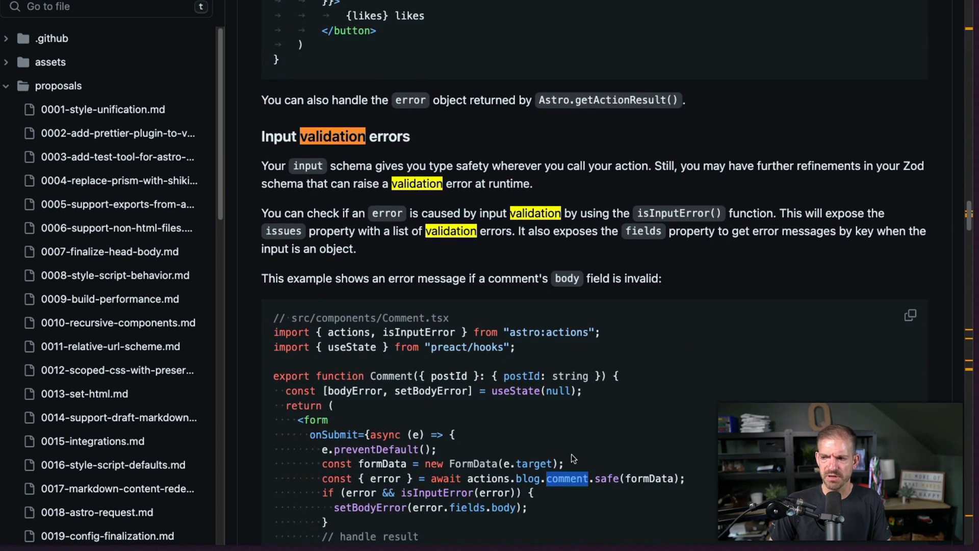
{"action": "mouse_move", "coordinate": [490, 478]}
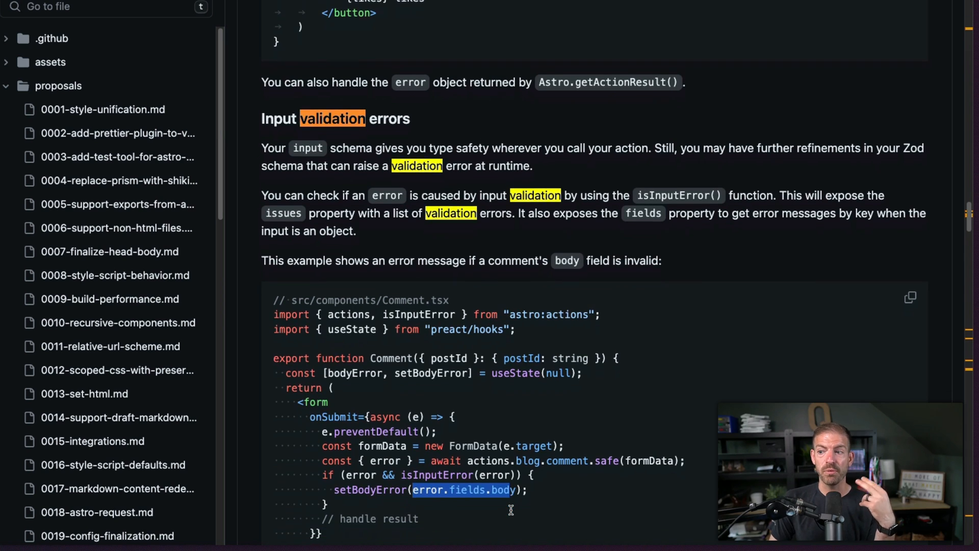
{"action": "scroll", "scroll_direction": "down", "scroll_amount": 3}
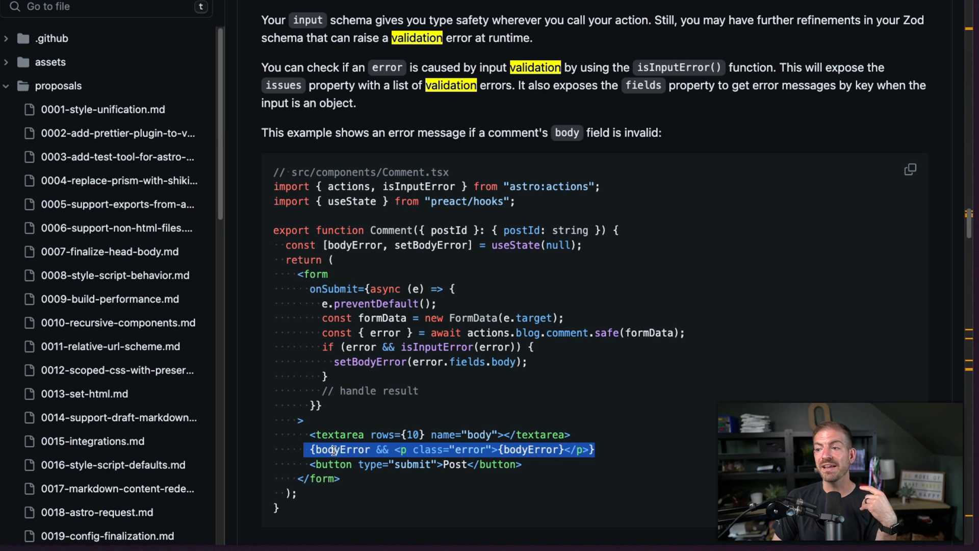
Step: Highlight the bodyError message line, then reach the Custom errors ActionError sample
{"action": "double_click", "coordinate": [340, 449]}
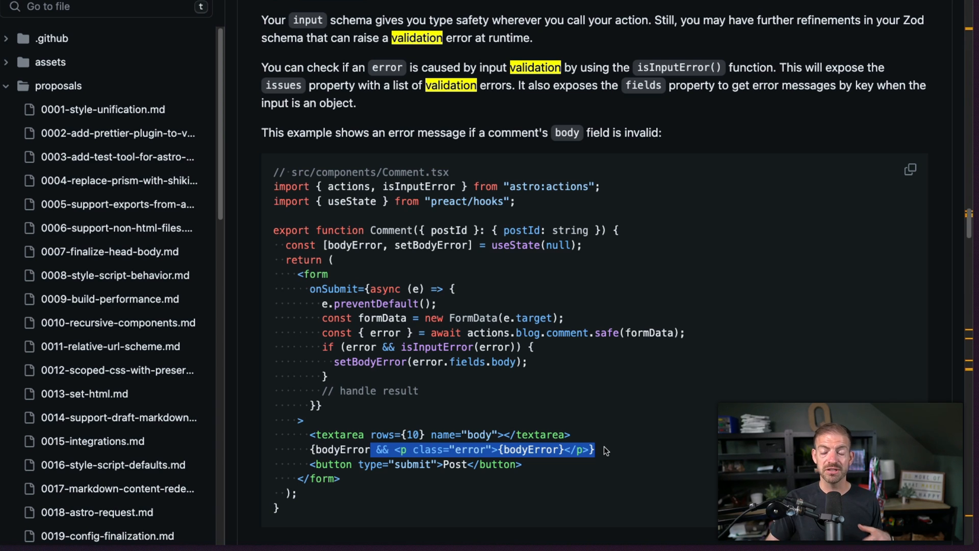
{"action": "scroll", "scroll_direction": "down", "scroll_amount": 3}
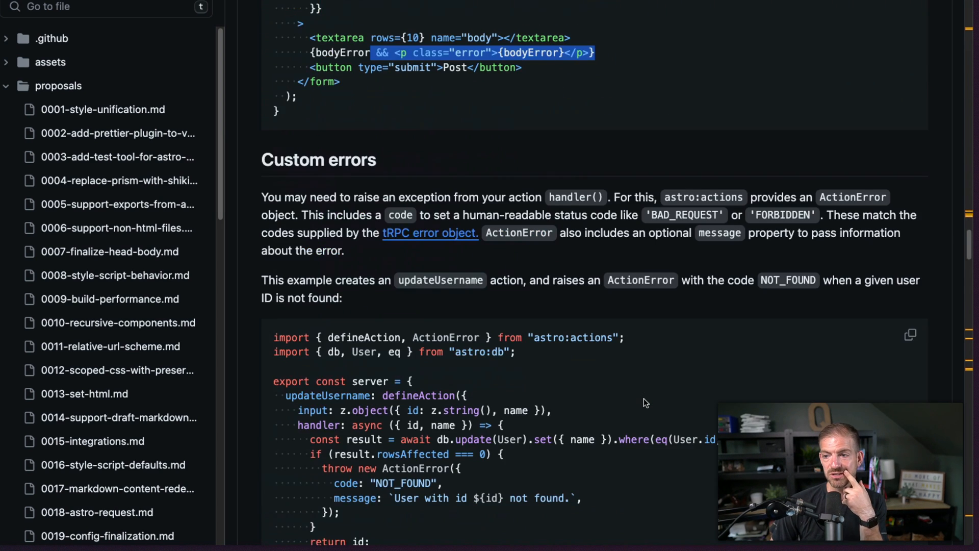
{"action": "scroll", "scroll_direction": "down", "scroll_amount": 3}
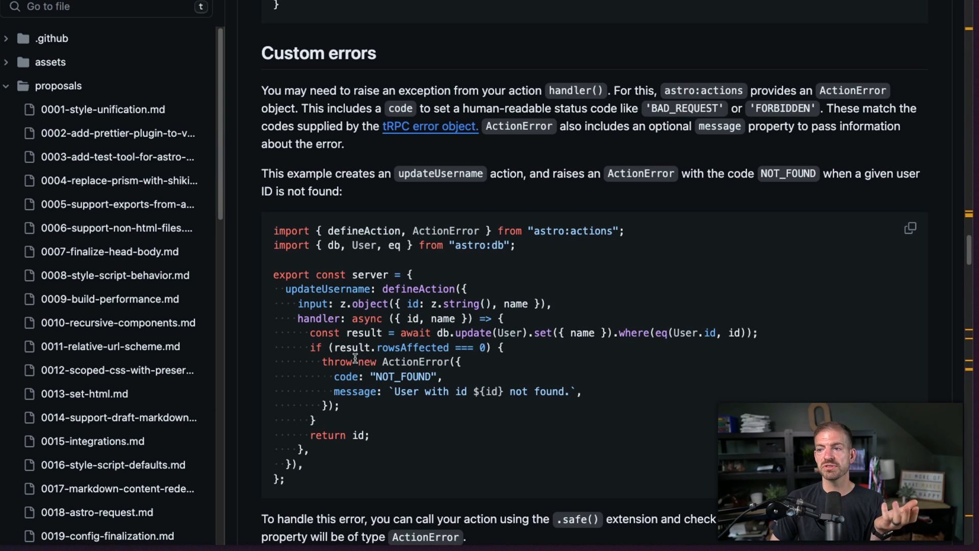
{"action": "left_click_drag", "start_coordinate": [311, 361], "coordinate": [390, 361]}
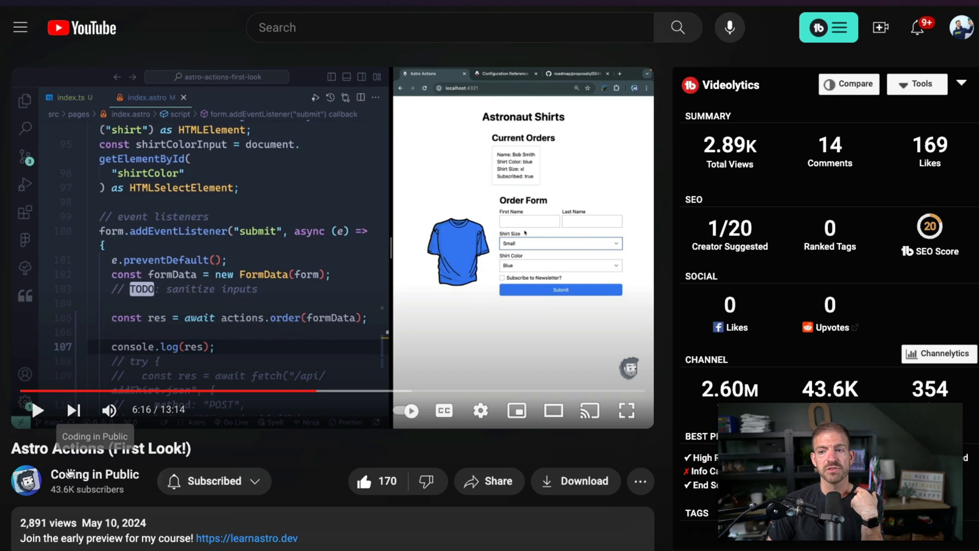
{"action": "mouse_move", "coordinate": [317, 480]}
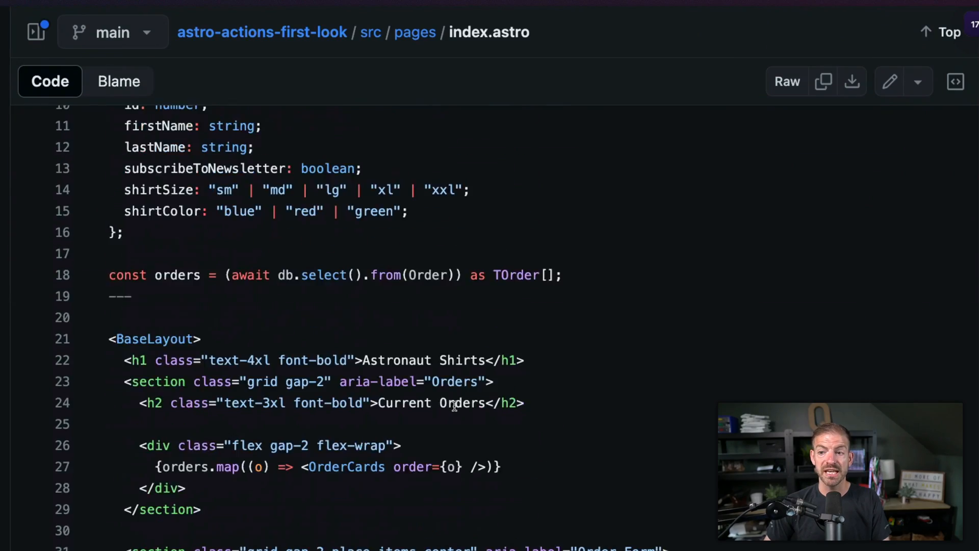
Step: Read index.astro down to its script importing actions from astro:actions and calling actions.order.safe
{"action": "scroll", "scroll_direction": "down", "scroll_amount": 3}
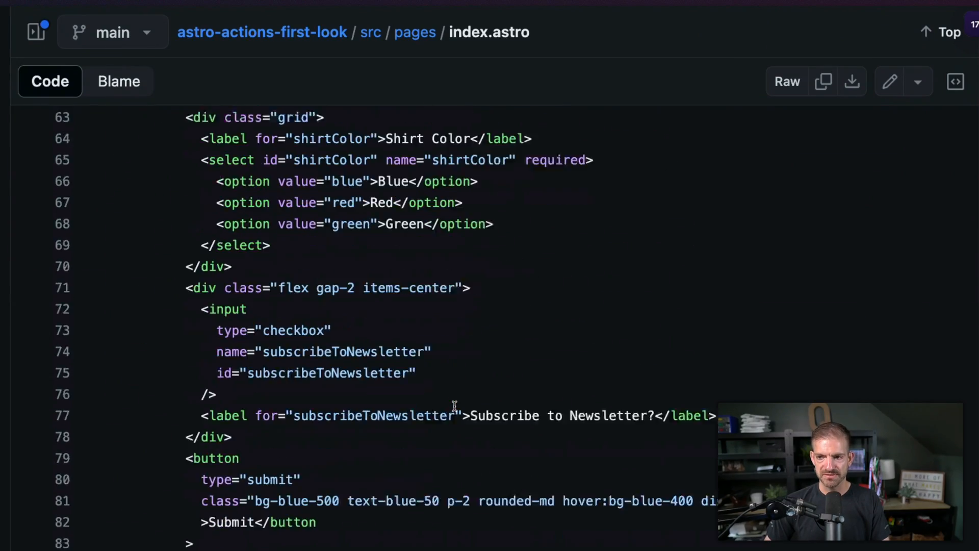
{"action": "scroll", "scroll_direction": "down", "scroll_amount": 3}
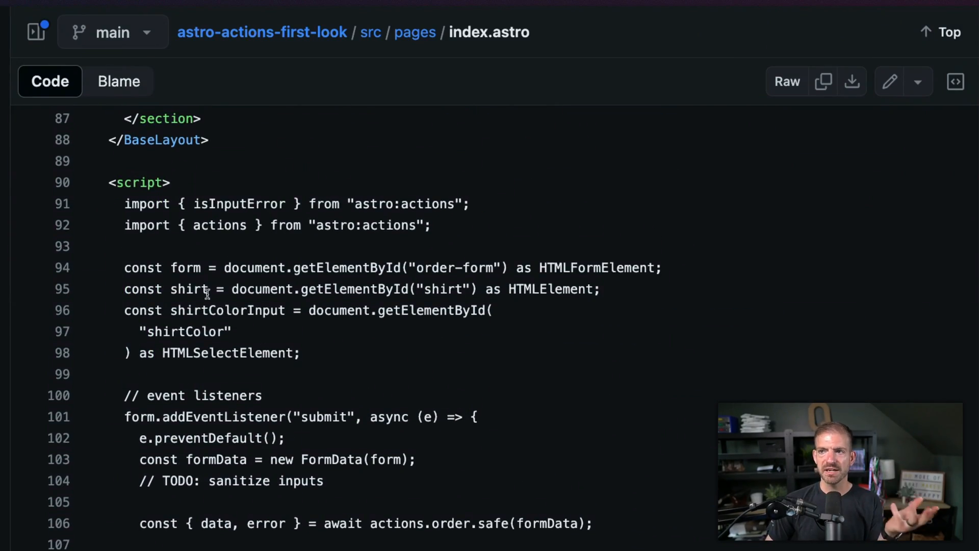
{"action": "left_click_drag", "start_coordinate": [124, 267], "coordinate": [249, 268]}
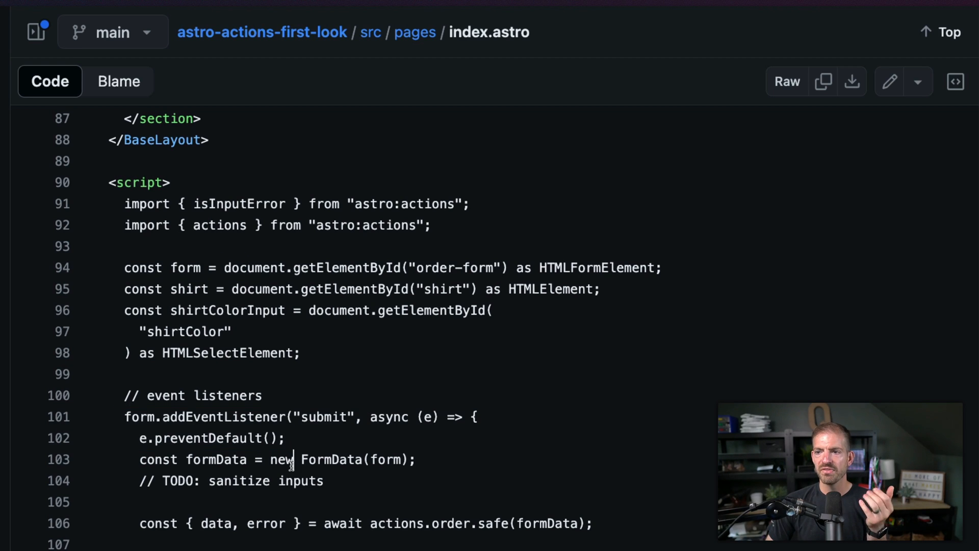
{"action": "double_click", "coordinate": [396, 523]}
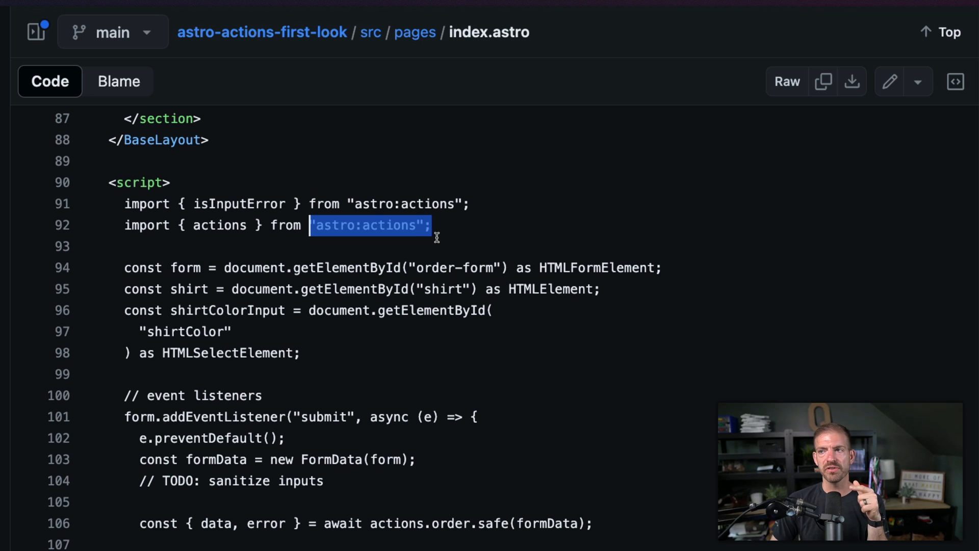
{"action": "left_click", "coordinate": [112, 245]}
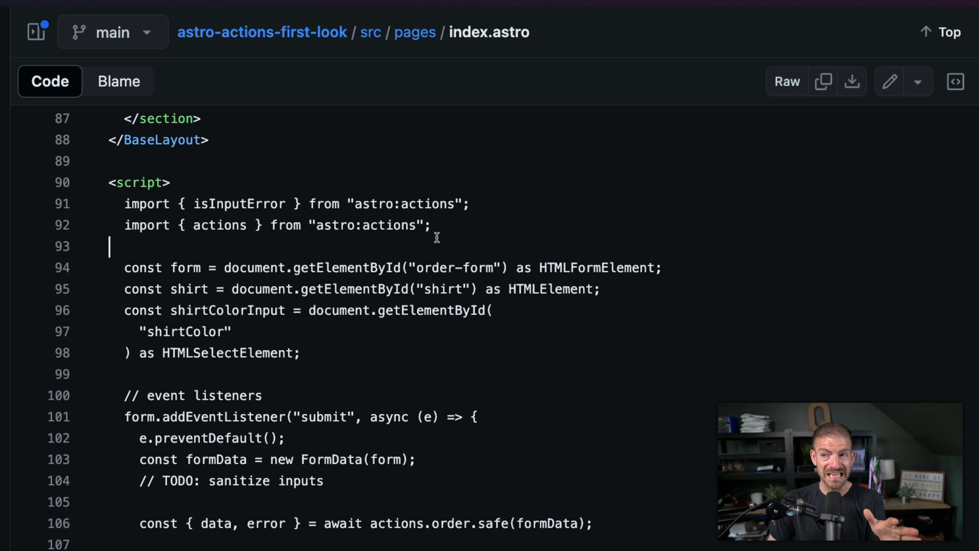
{"action": "left_click_drag", "start_coordinate": [124, 204], "coordinate": [430, 225]}
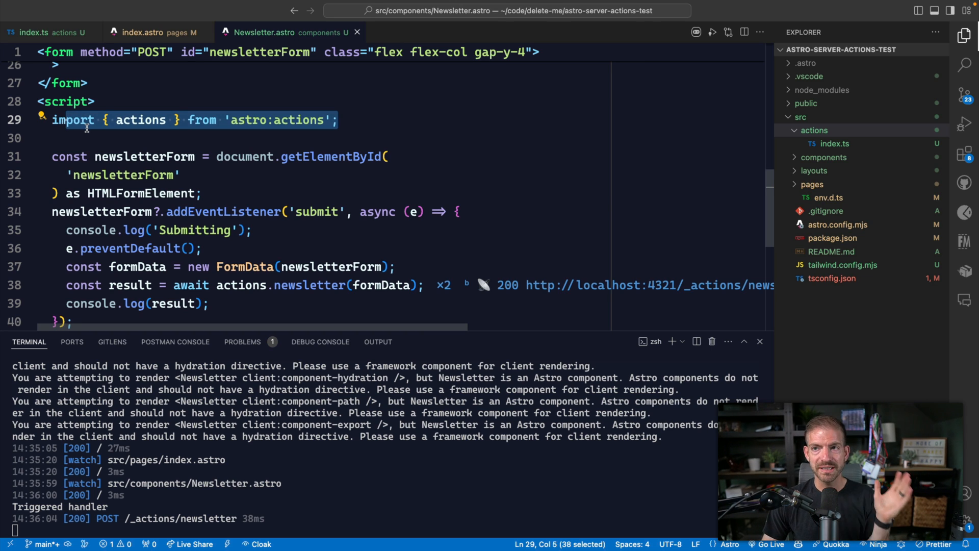
Step: Bring Newsletter.astro's import { actions } from 'astro:actions' line into focus
{"action": "left_click", "coordinate": [289, 121]}
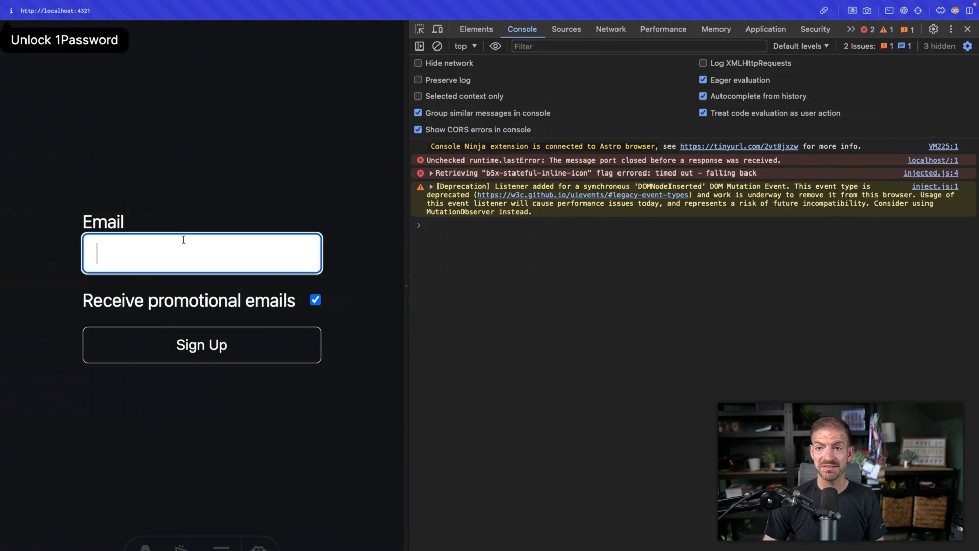
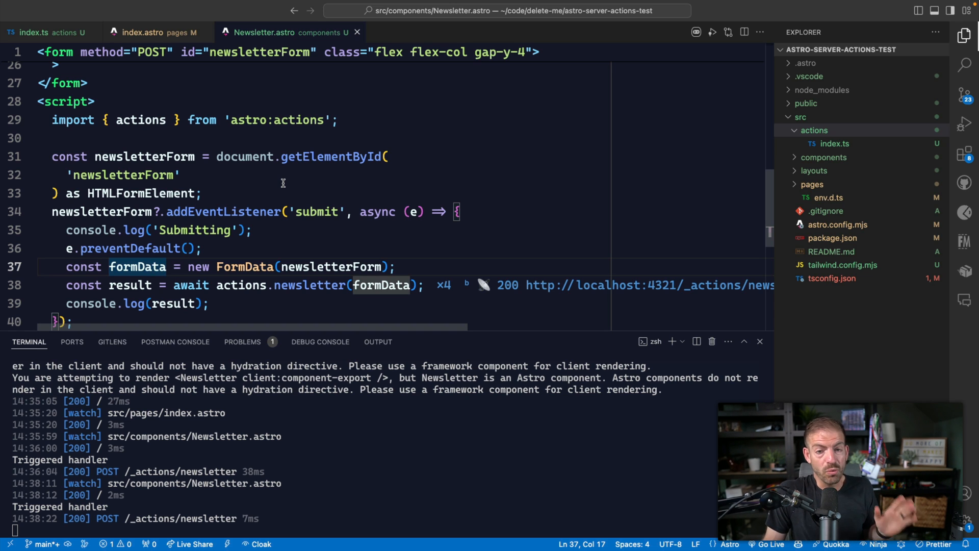
Step: Highlight the terminal's new 'Triggered handler' and POST /_actions/newsletter log line
{"action": "left_click_drag", "start_coordinate": [110, 119], "coordinate": [338, 120]}
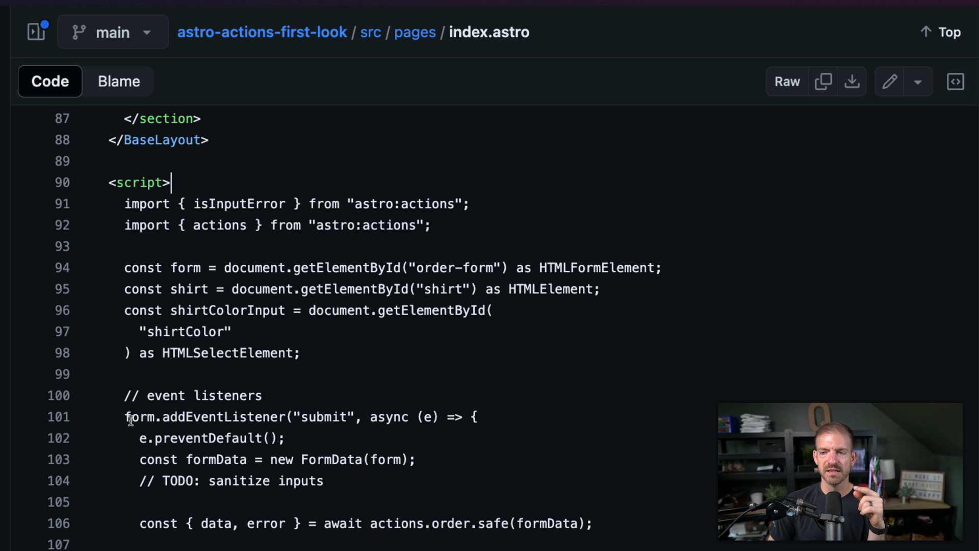
Step: Scroll index.astro down to the <script> block with actions.order.safe and the form reset
{"action": "scroll", "scroll_direction": "down", "scroll_amount": 3}
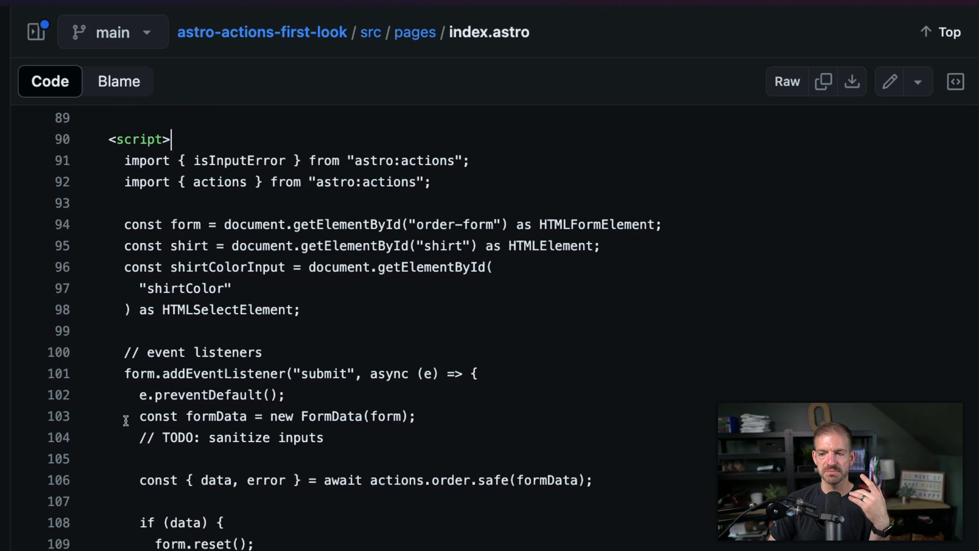
{"action": "scroll", "scroll_direction": "down", "scroll_amount": 3}
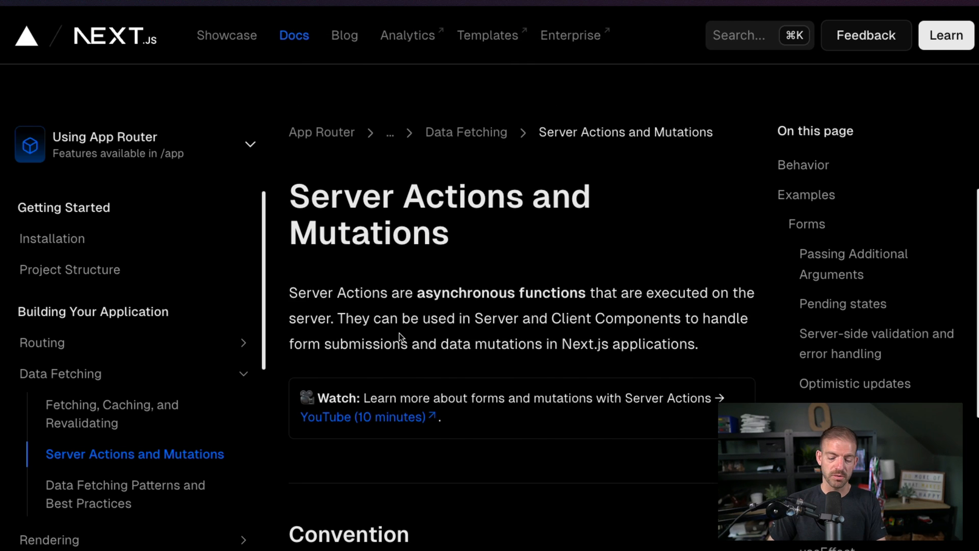
Step: Find 'action=' on the page to jump to the form action={createInvoice} example
{"action": "type", "text": "action="}
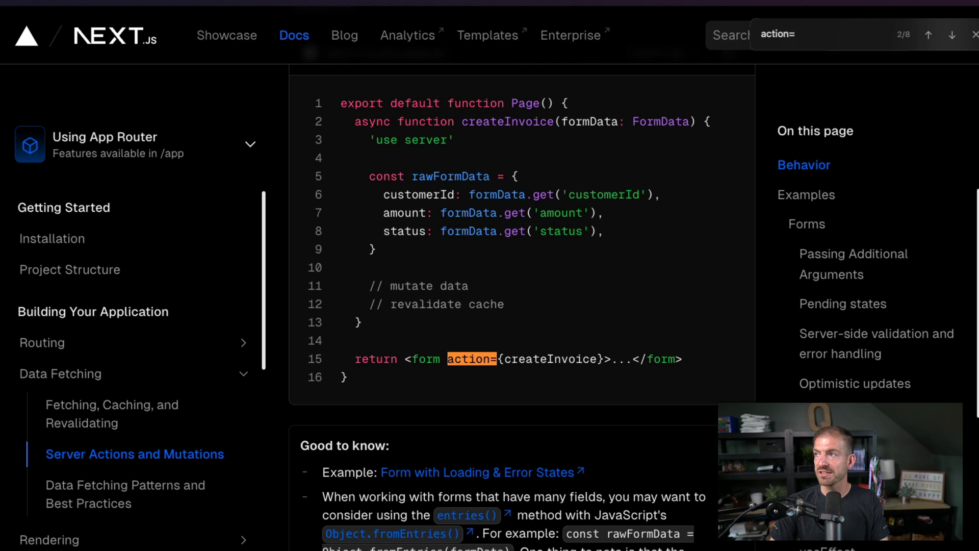
{"action": "mouse_move", "coordinate": [567, 365]}
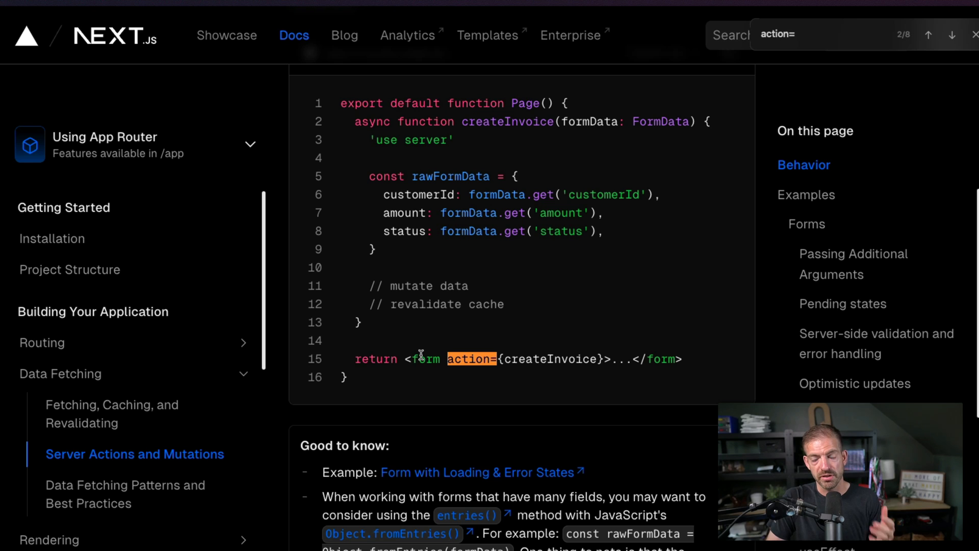
{"action": "mouse_move", "coordinate": [419, 452]}
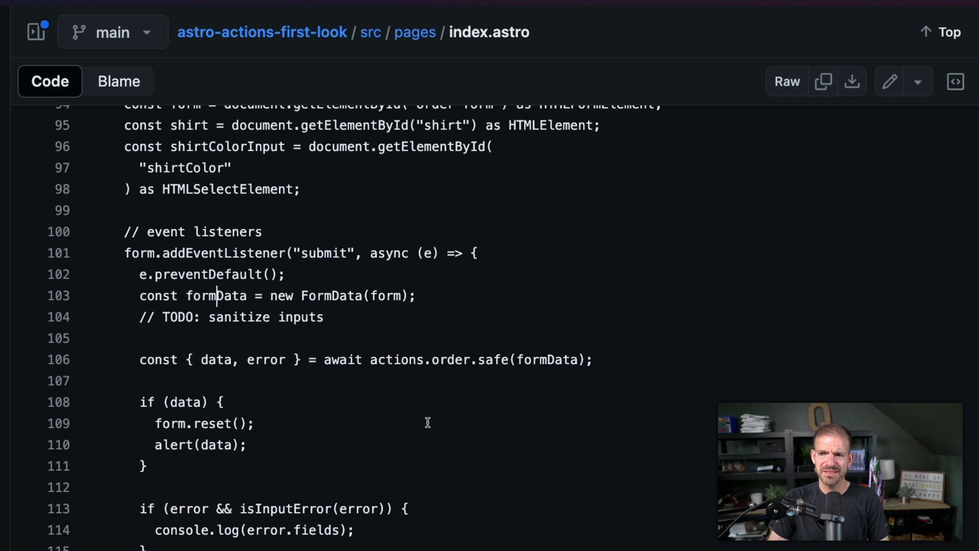
{"action": "mouse_move", "coordinate": [350, 324]}
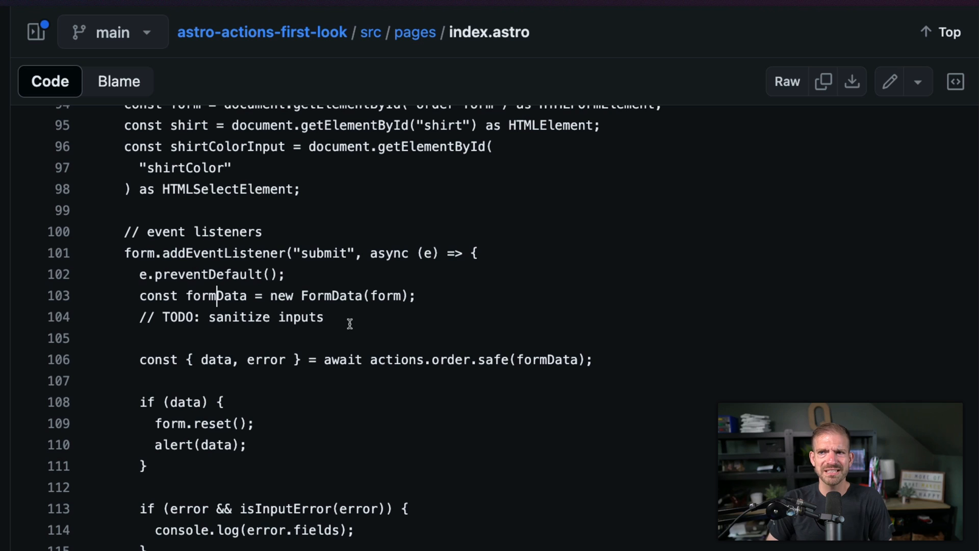
{"action": "mouse_move", "coordinate": [335, 253]}
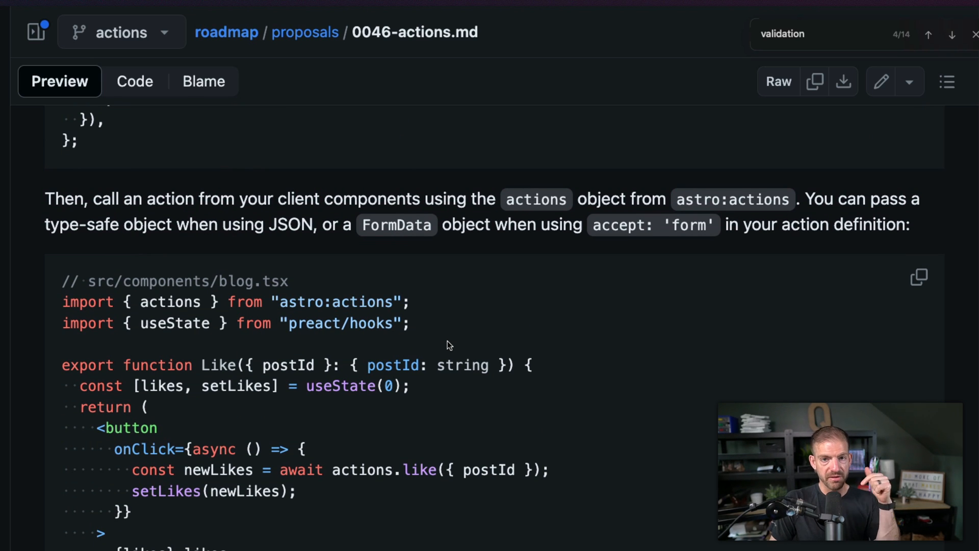
Step: Scroll the proposal past Non-Goals and Detailed Design to 'Call actions from a client component'
{"action": "scroll", "scroll_direction": "down", "scroll_amount": 3}
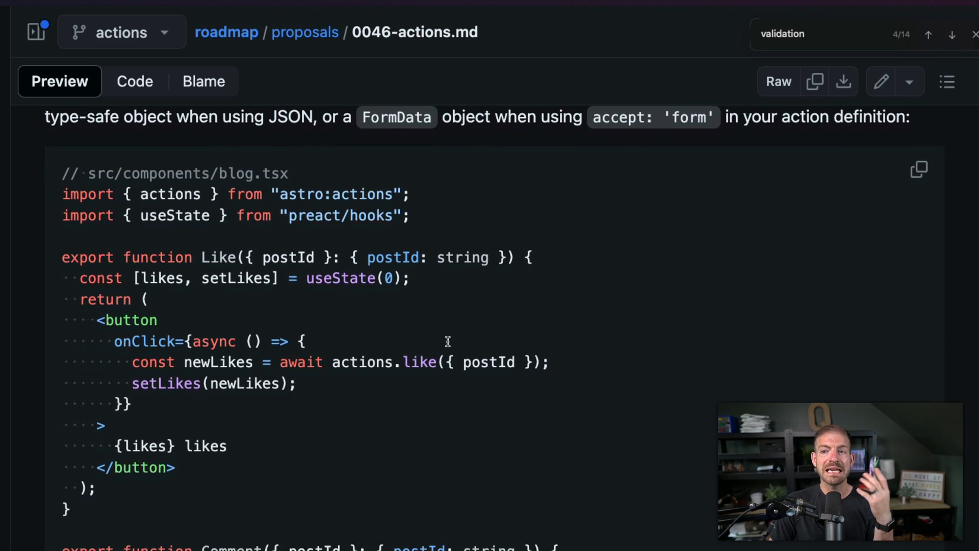
{"action": "scroll", "scroll_direction": "down", "scroll_amount": 3}
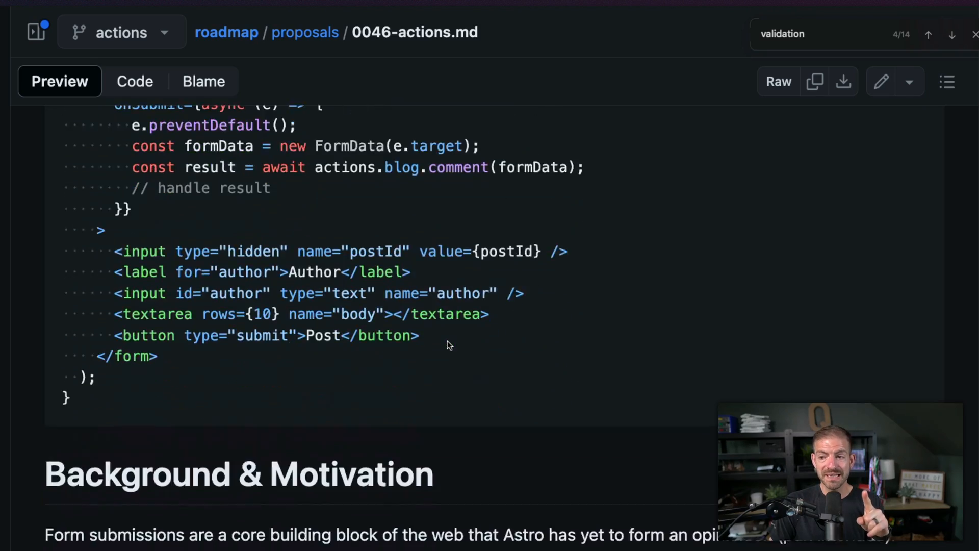
{"action": "scroll", "scroll_direction": "down", "scroll_amount": 3}
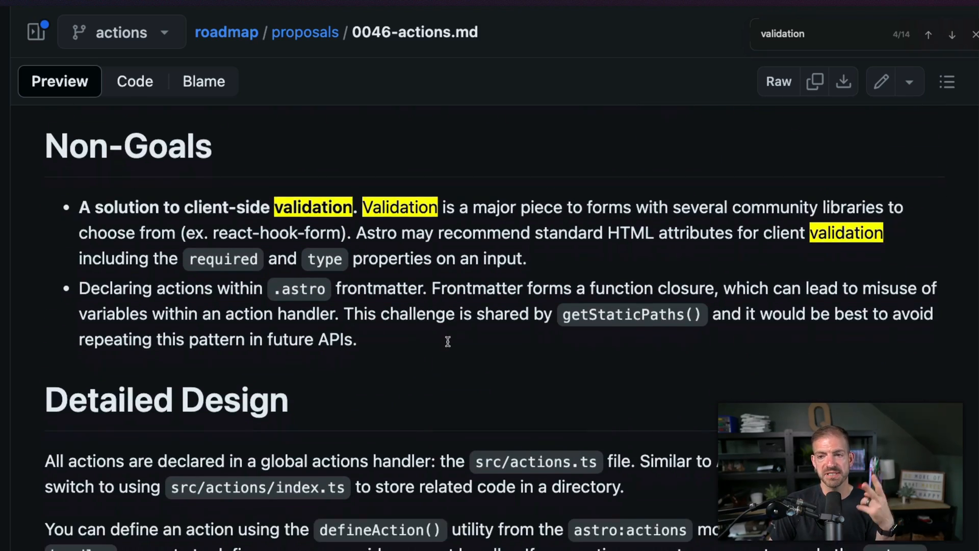
{"action": "scroll", "scroll_direction": "down", "scroll_amount": 3}
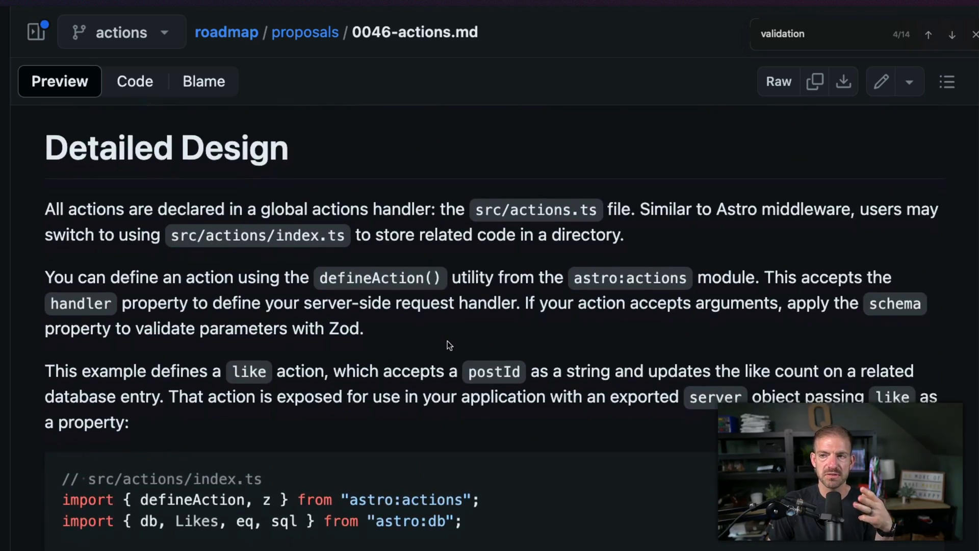
{"action": "scroll", "scroll_direction": "down", "scroll_amount": 3}
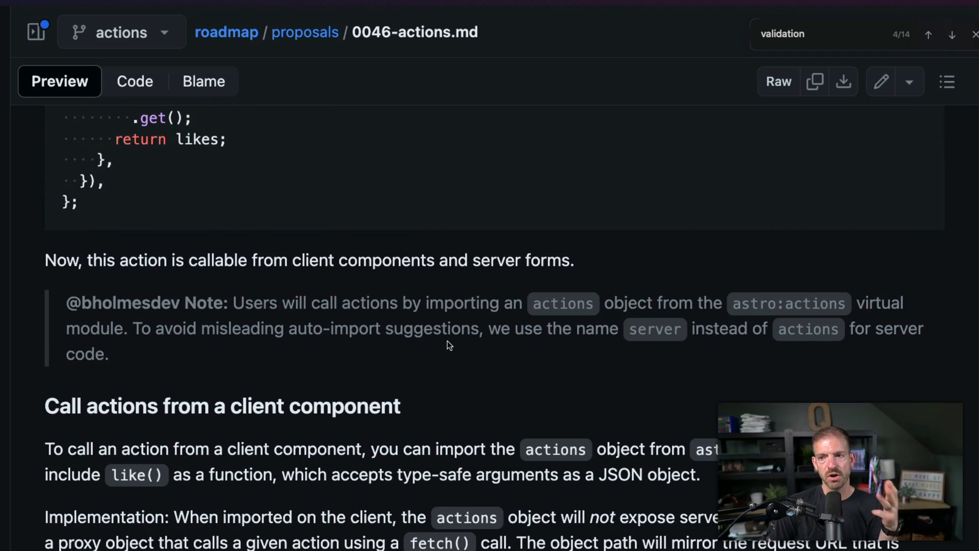